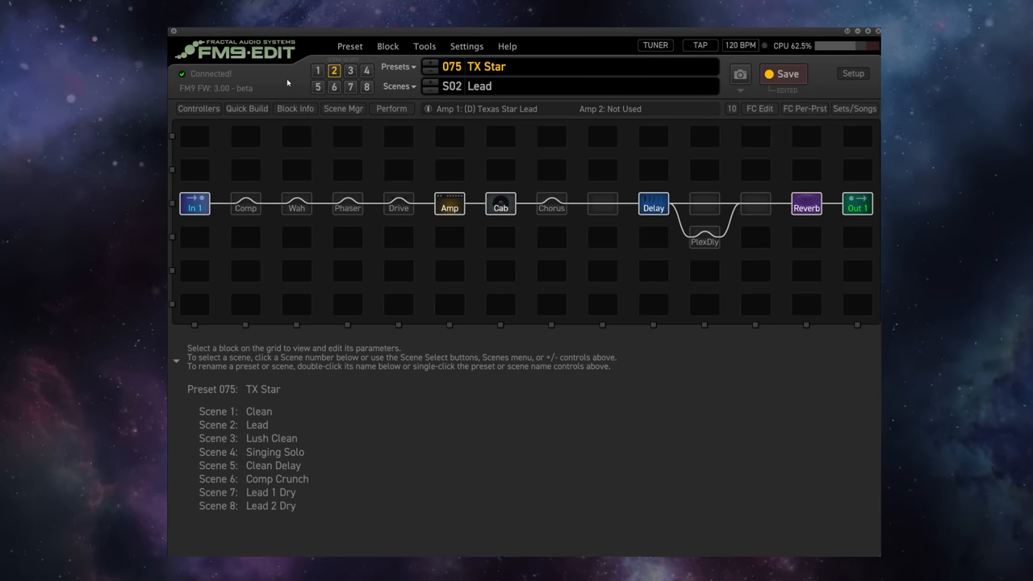
mouse_move(568, 153)
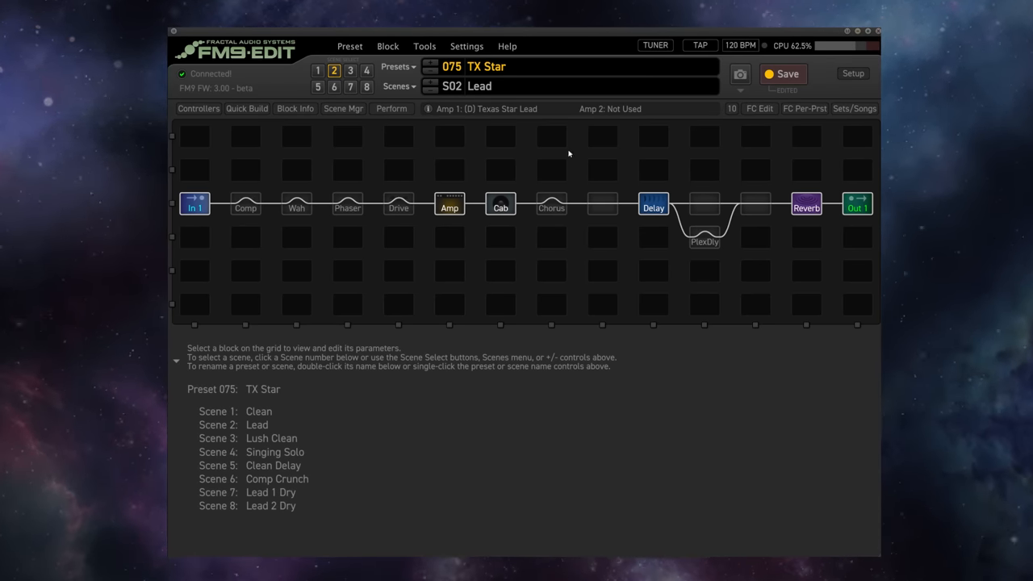
mouse_move(481, 197)
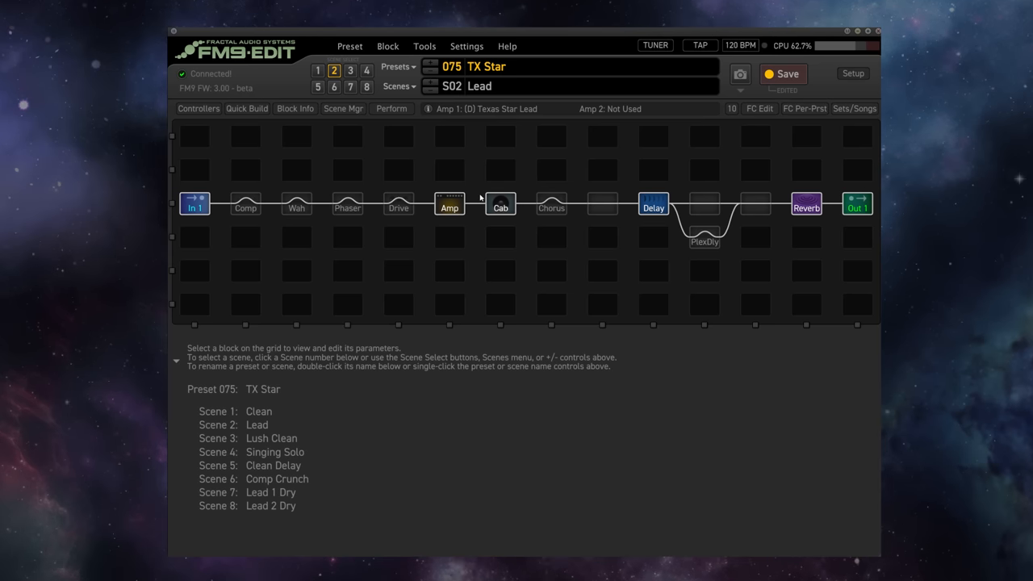
Step: Show the Texas Star Lead amp block's tone parameters in preset 075 TX Star
left_click(449, 204)
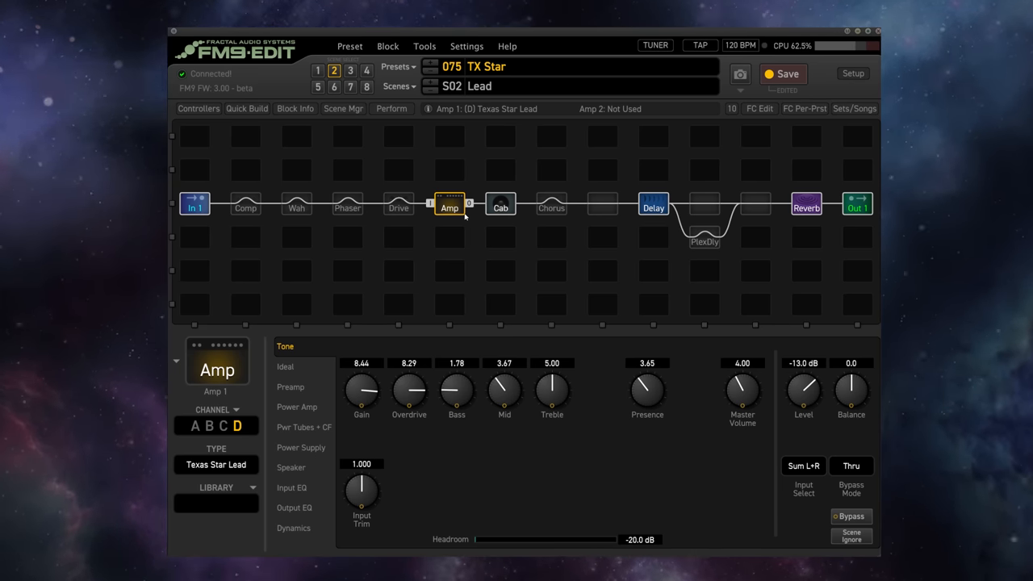
mouse_move(465, 226)
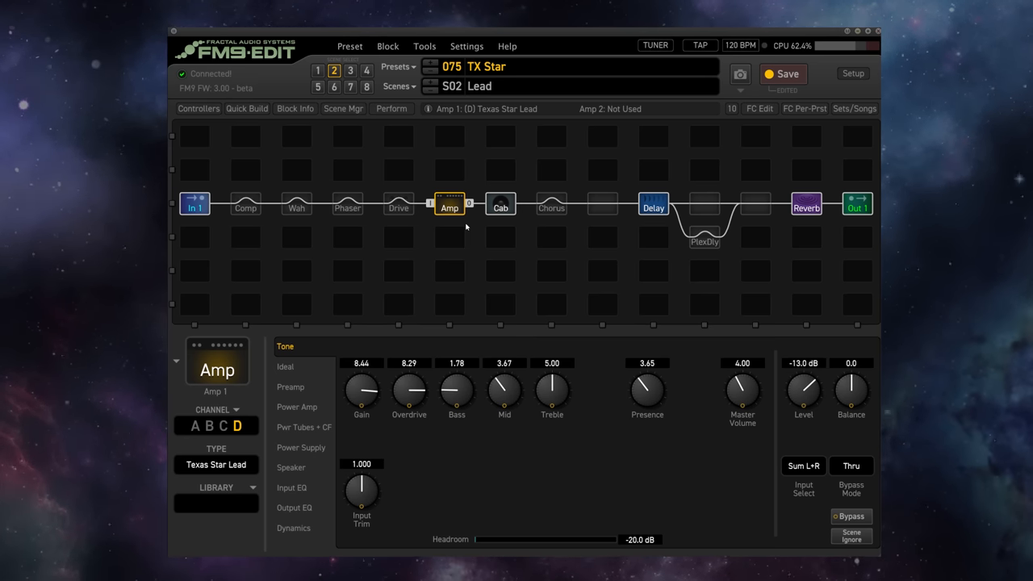
mouse_move(475, 221)
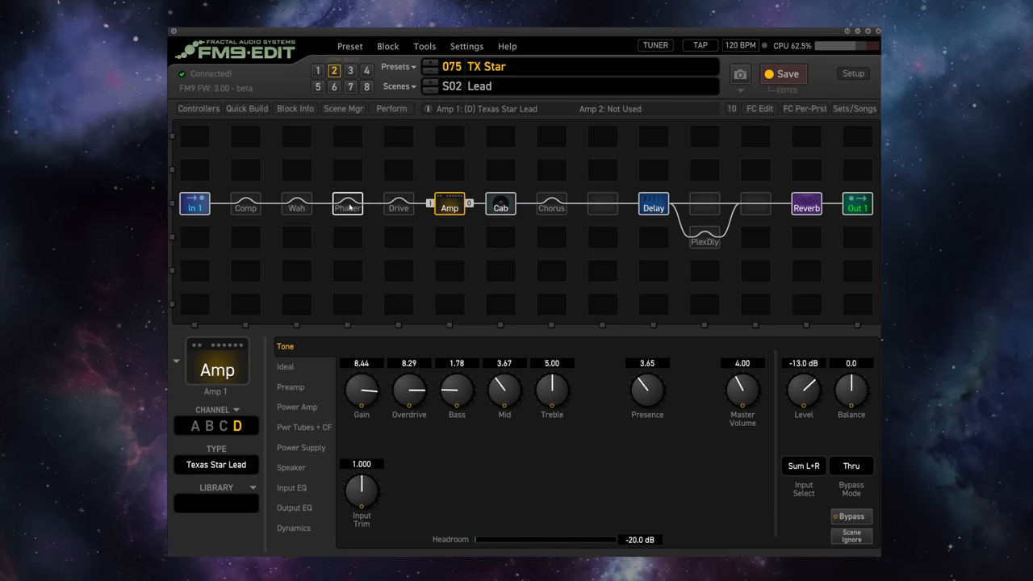
Step: Swap the Phaser for a Pitch block, type Virtual Capo, with Detector Source set to Input 1
left_click(347, 203)
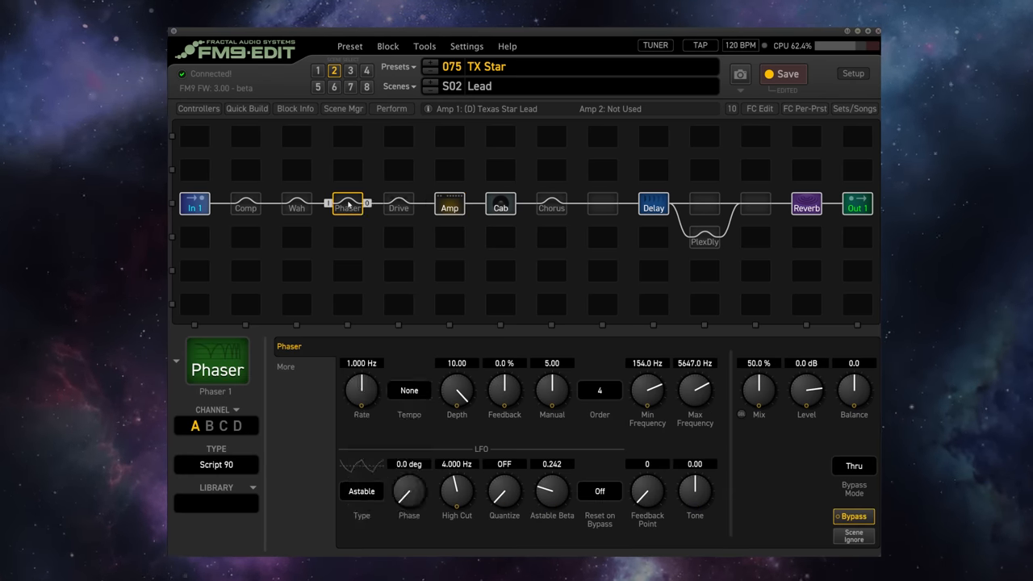
right_click(347, 203)
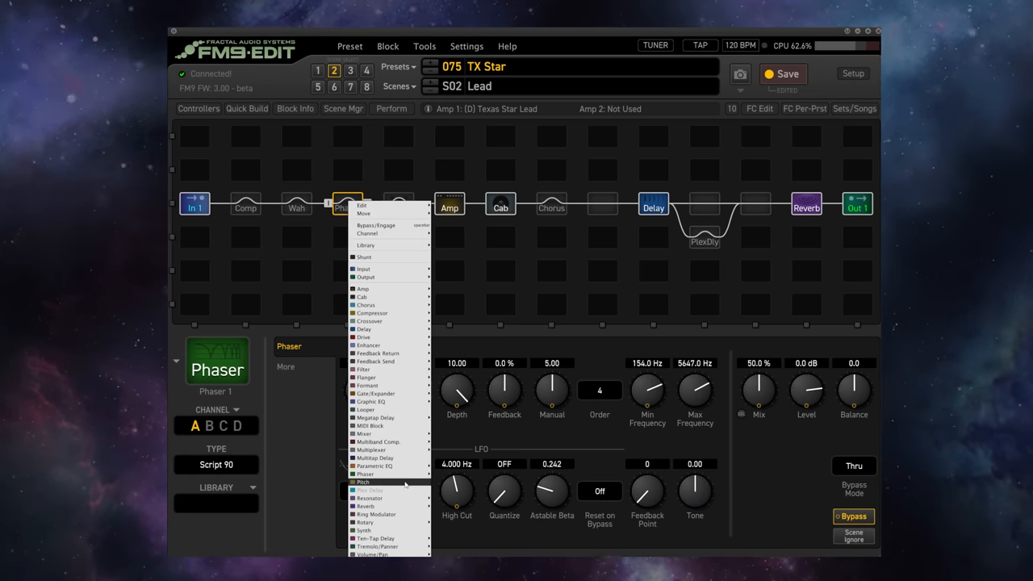
left_click(361, 481)
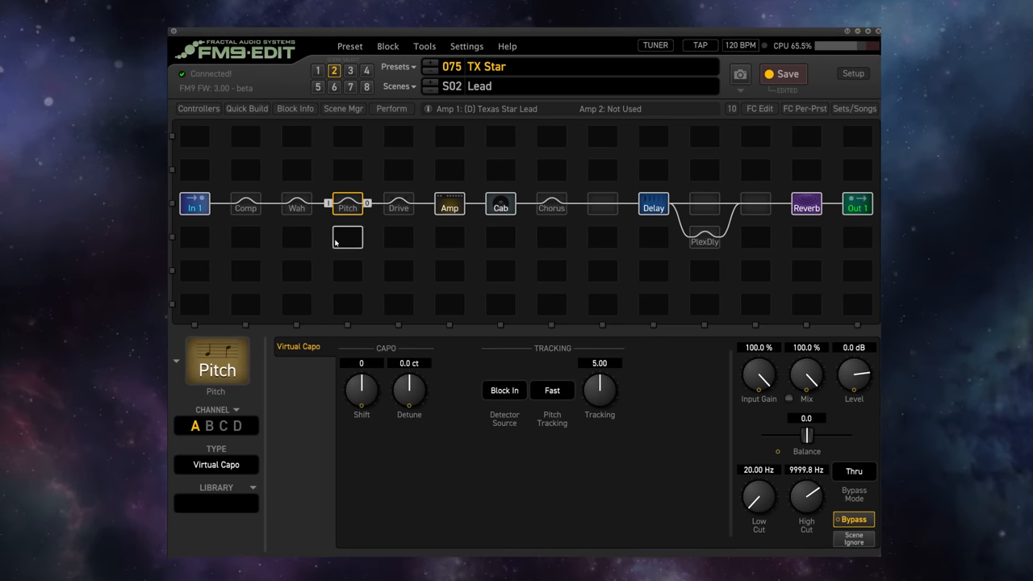
mouse_move(268, 418)
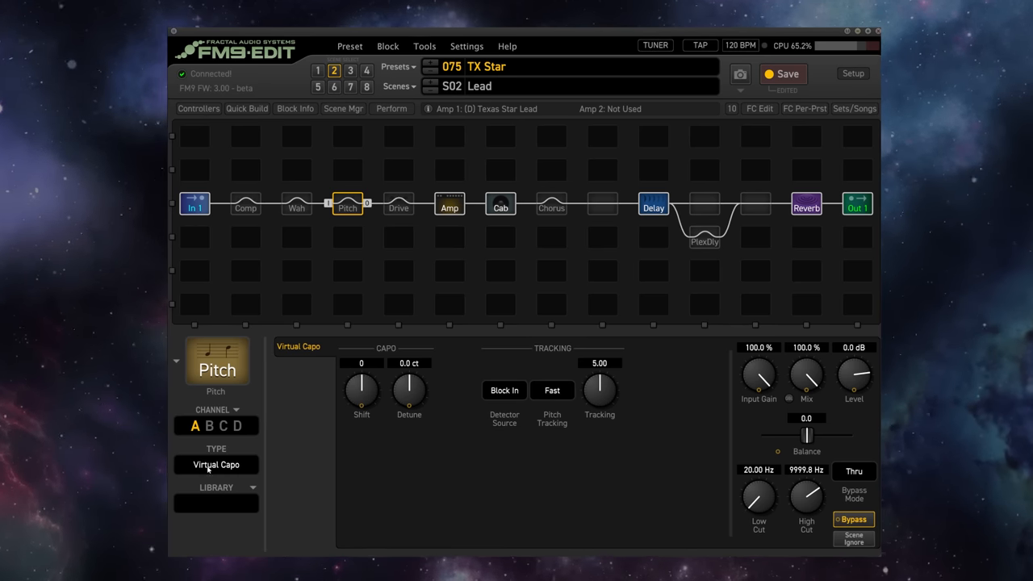
left_click(217, 465)
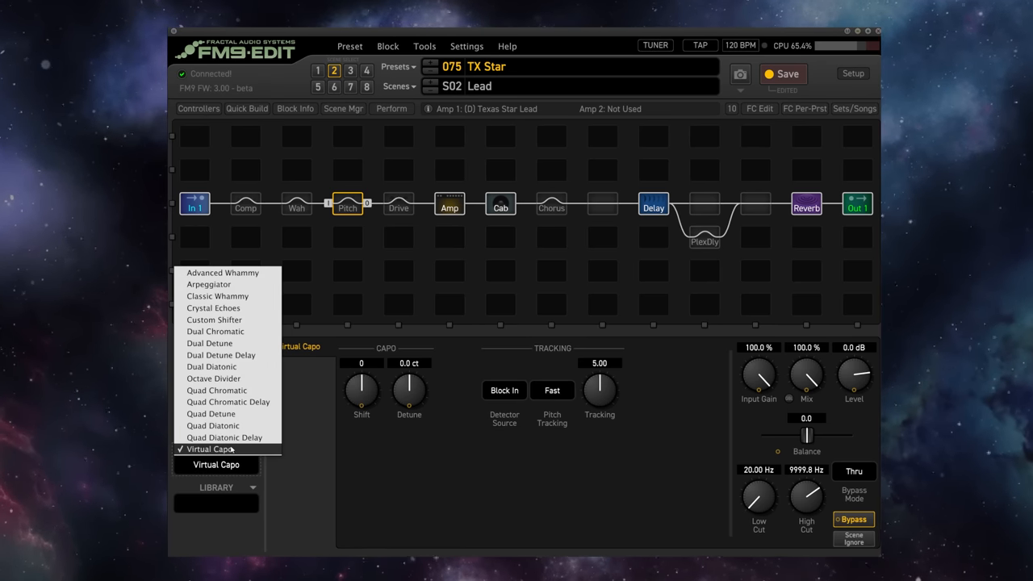
left_click(216, 449)
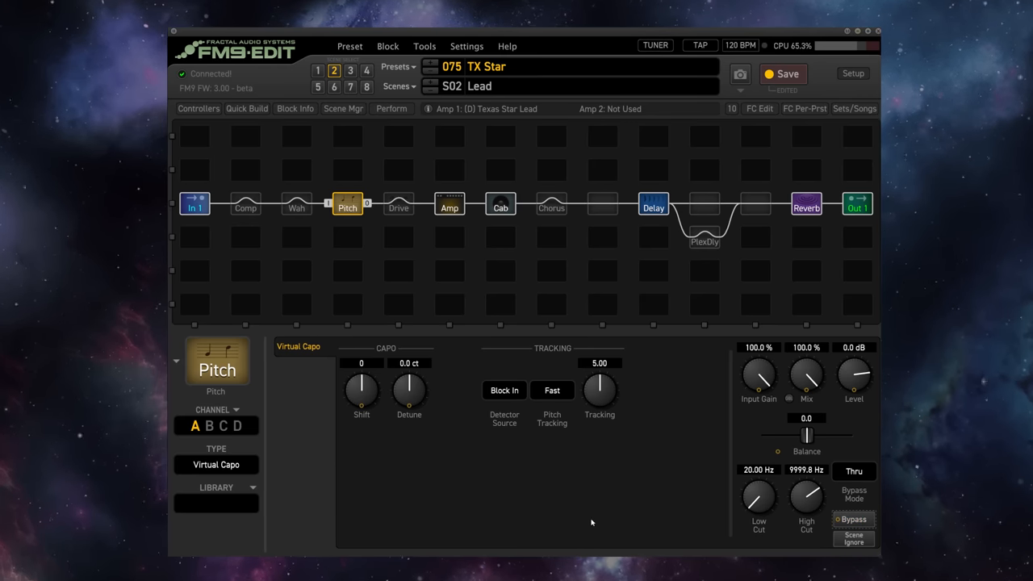
left_click(504, 389)
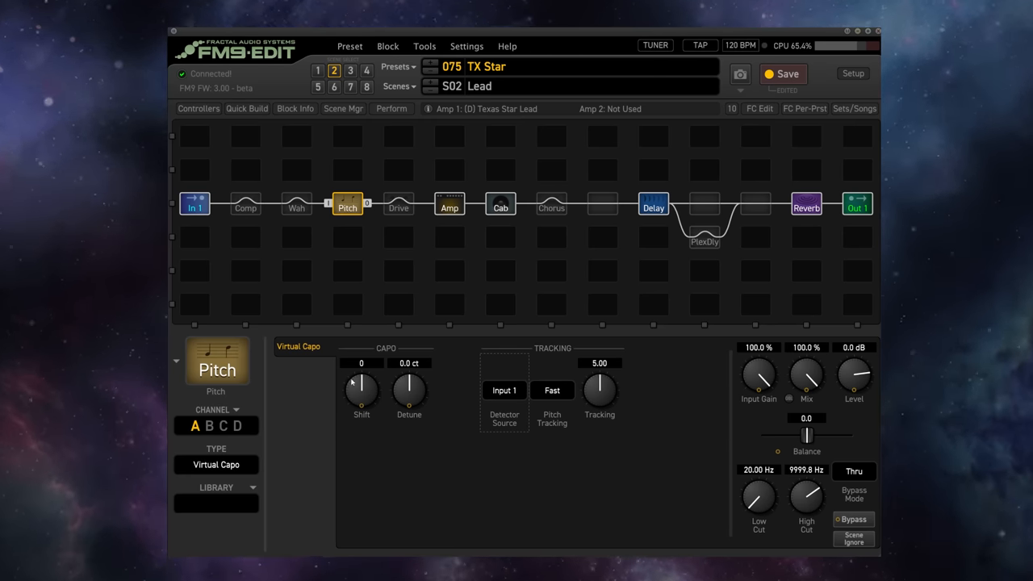
Step: Set the capo Shift to -1 and copy the current channel to all channels
left_click_drag(361, 387, 362, 395)
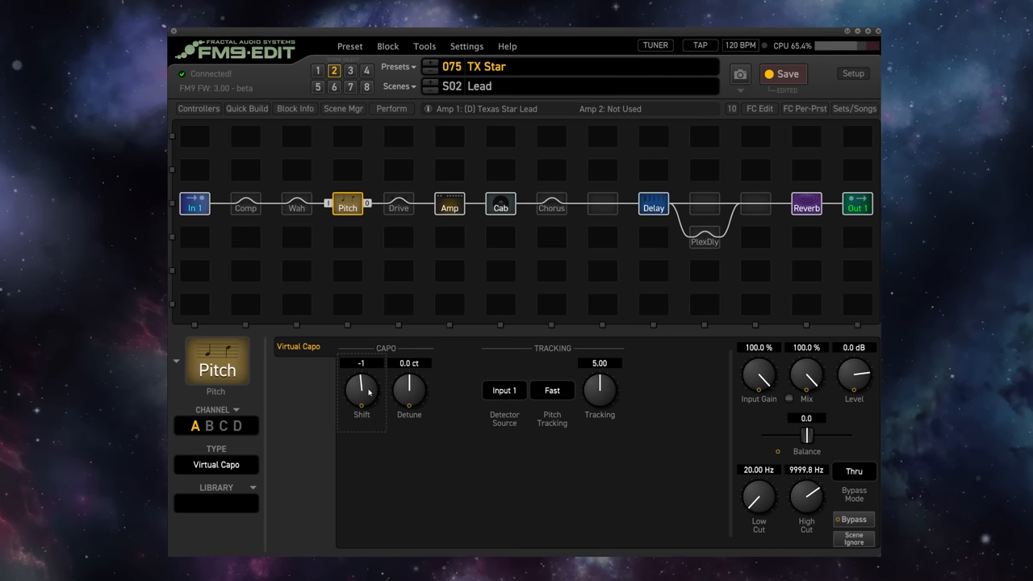
left_click(853, 520)
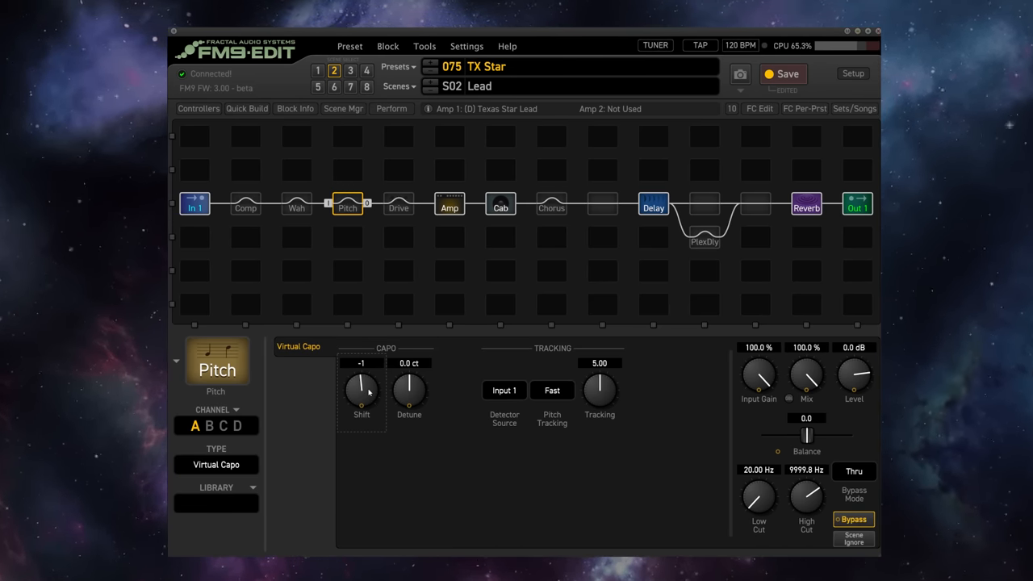
mouse_move(373, 397)
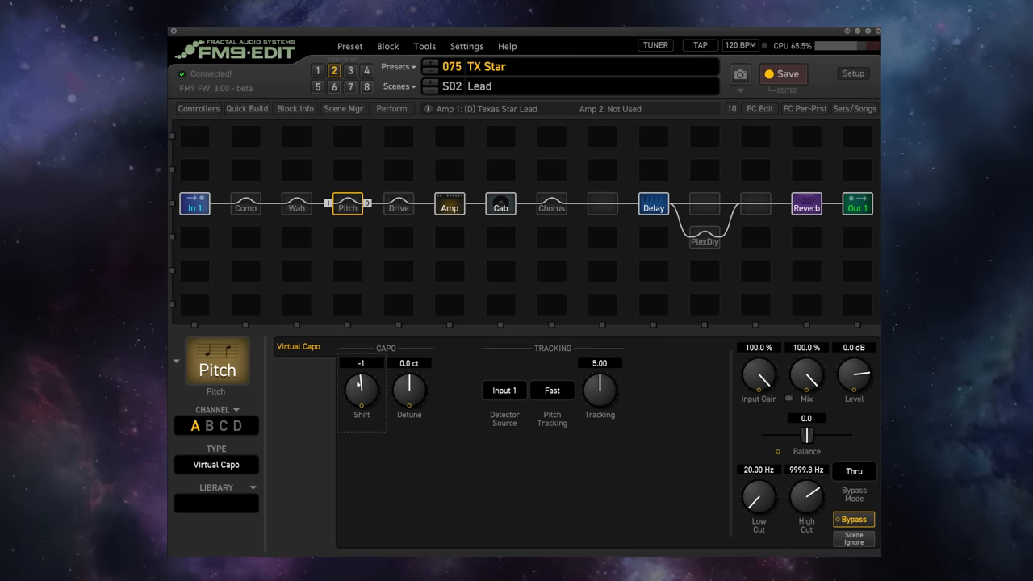
right_click(347, 204)
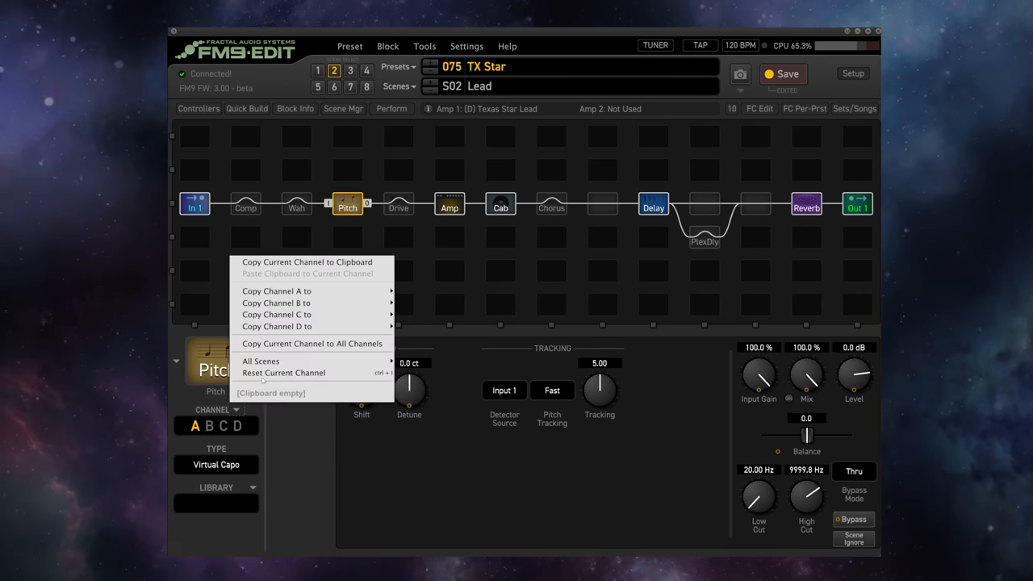
left_click(284, 372)
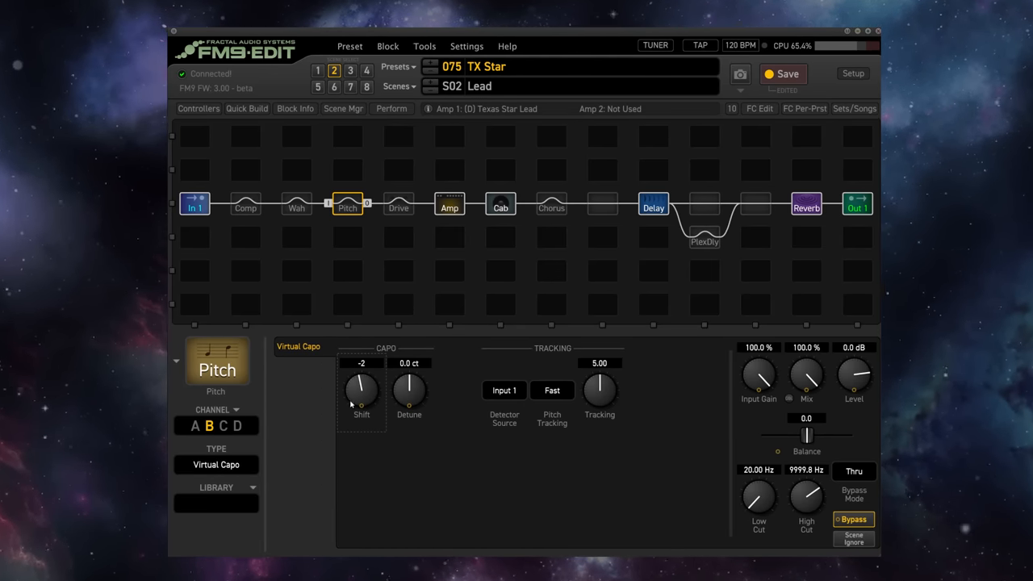
Step: Give channels B, C and D shifts of -2, -3 and -4, then return to channel A
left_click(224, 426)
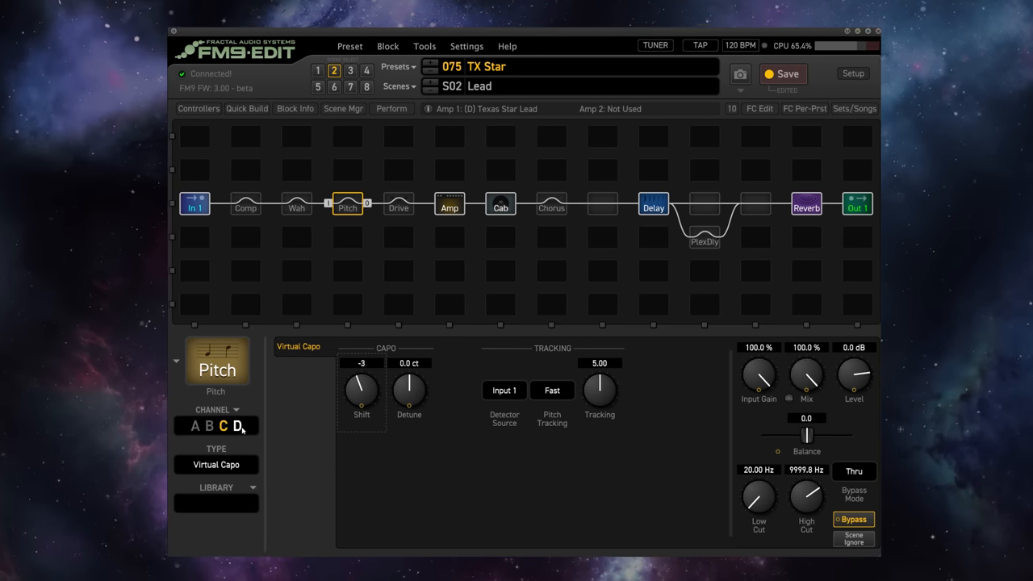
left_click(236, 426)
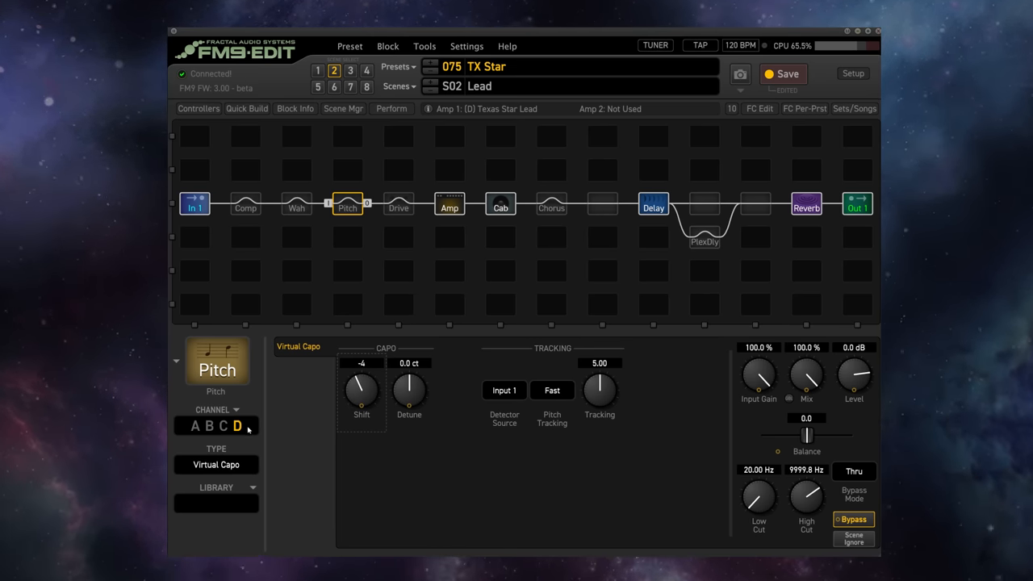
left_click(239, 427)
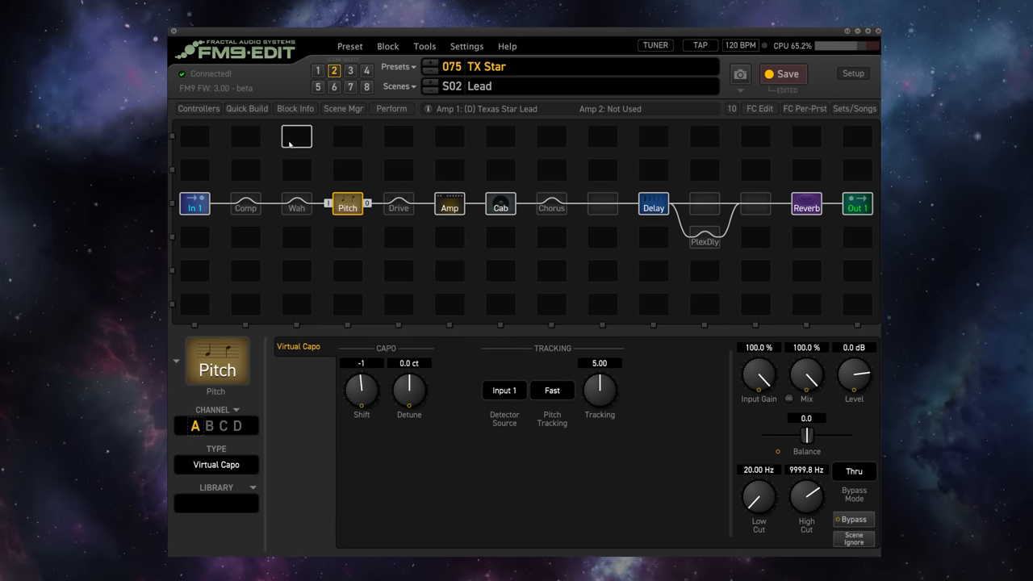
left_click(398, 87)
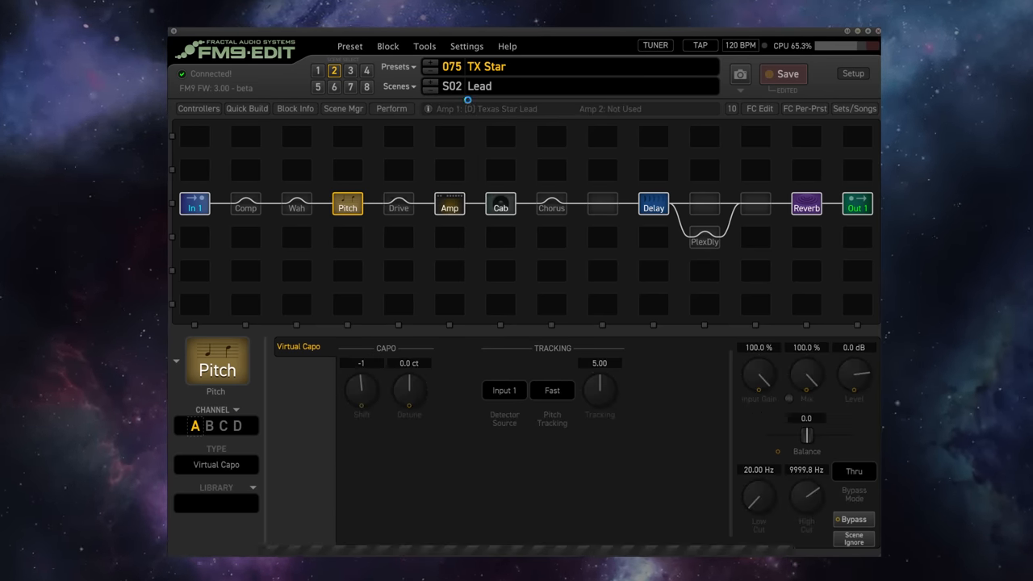
left_click(316, 71)
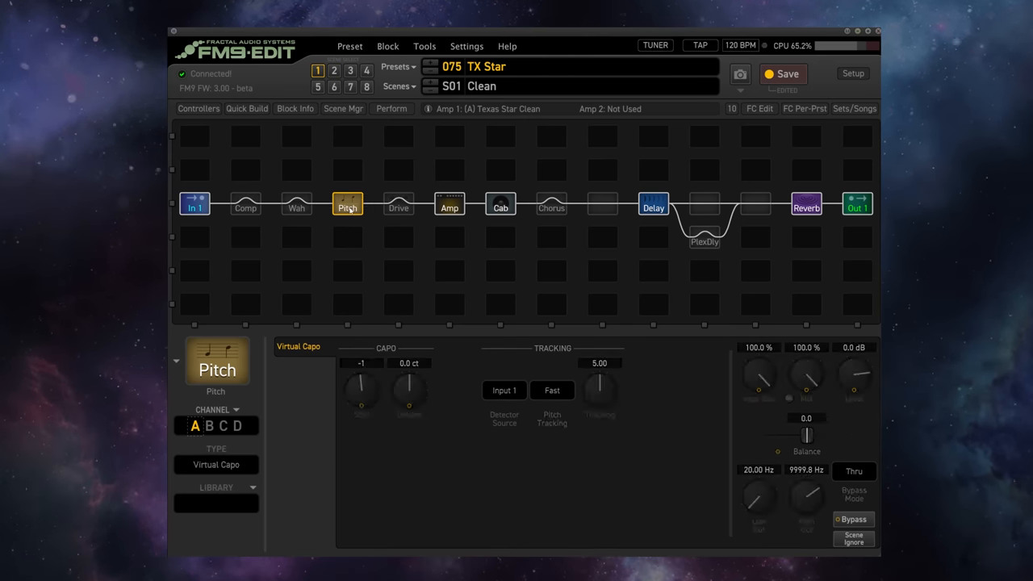
left_click(397, 87)
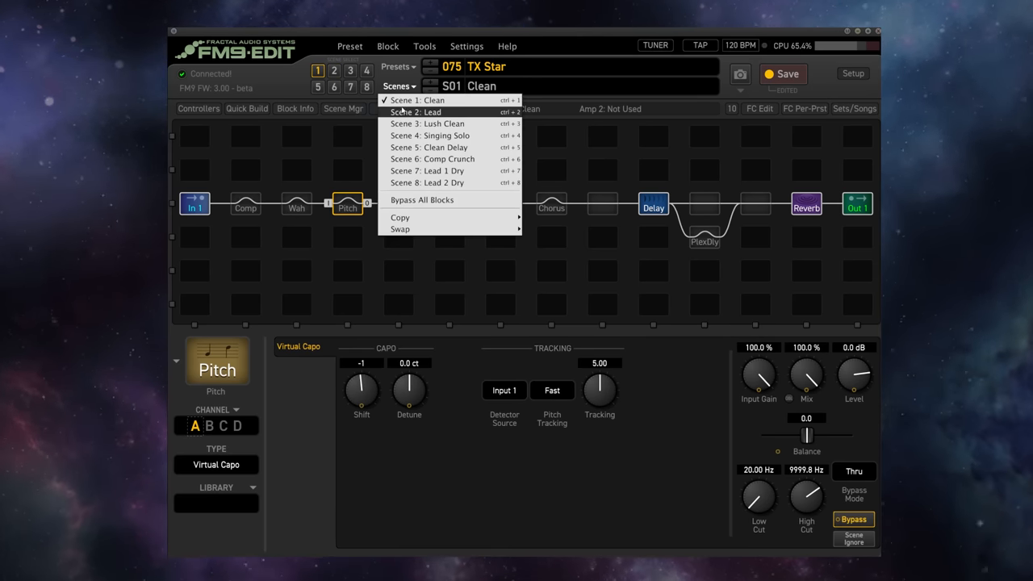
left_click(416, 111)
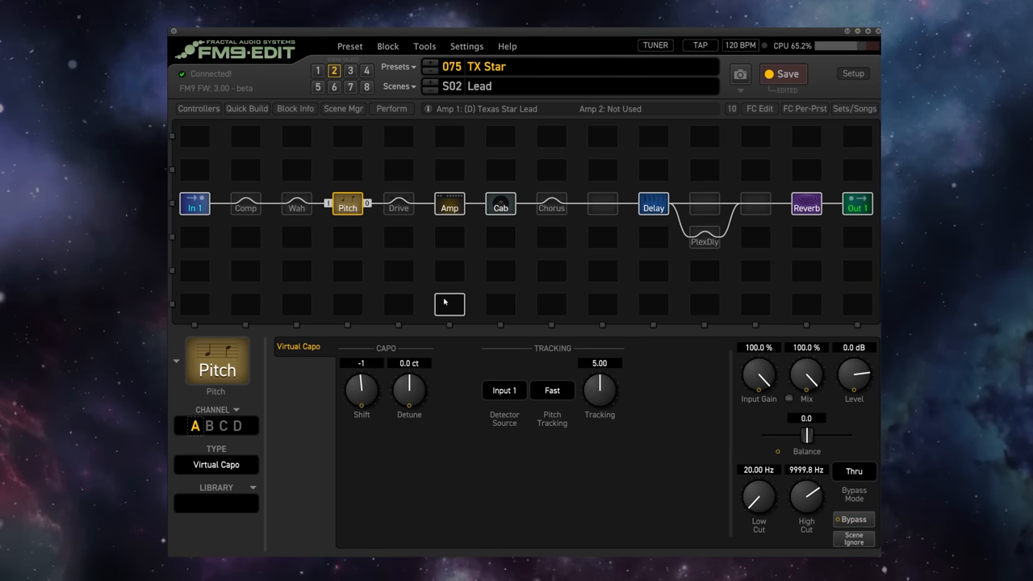
left_click(398, 86)
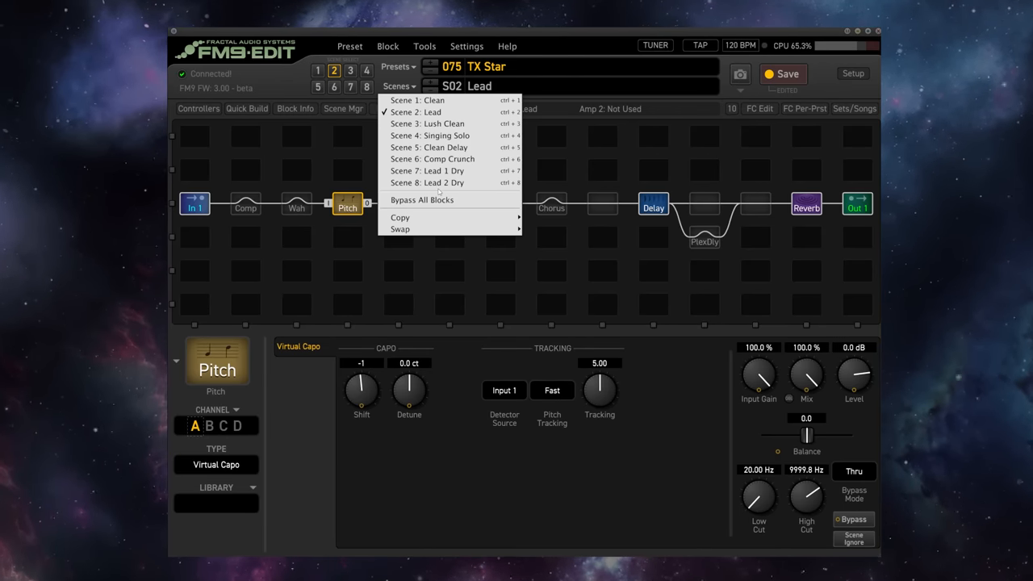
mouse_move(426, 182)
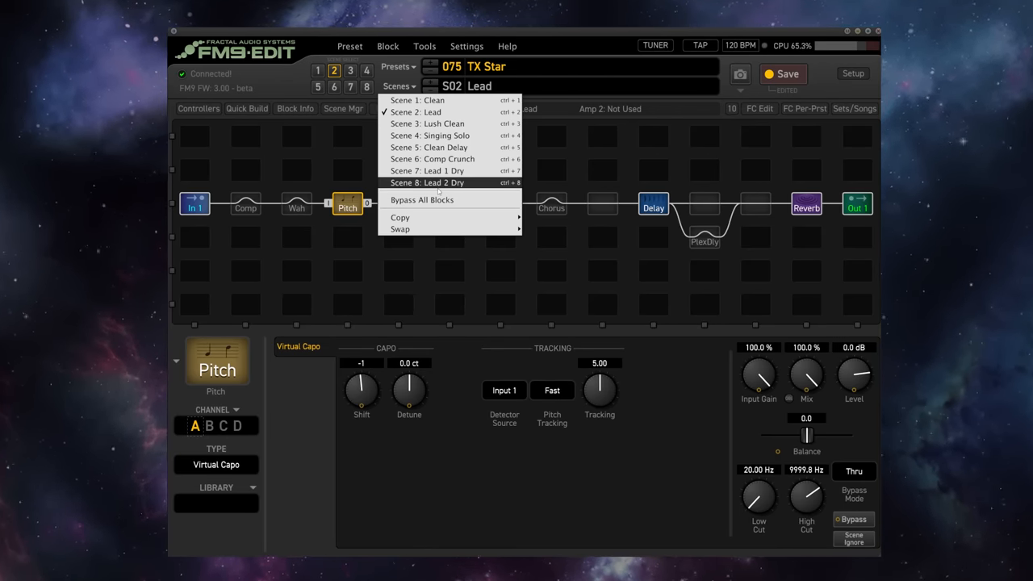
mouse_move(426, 171)
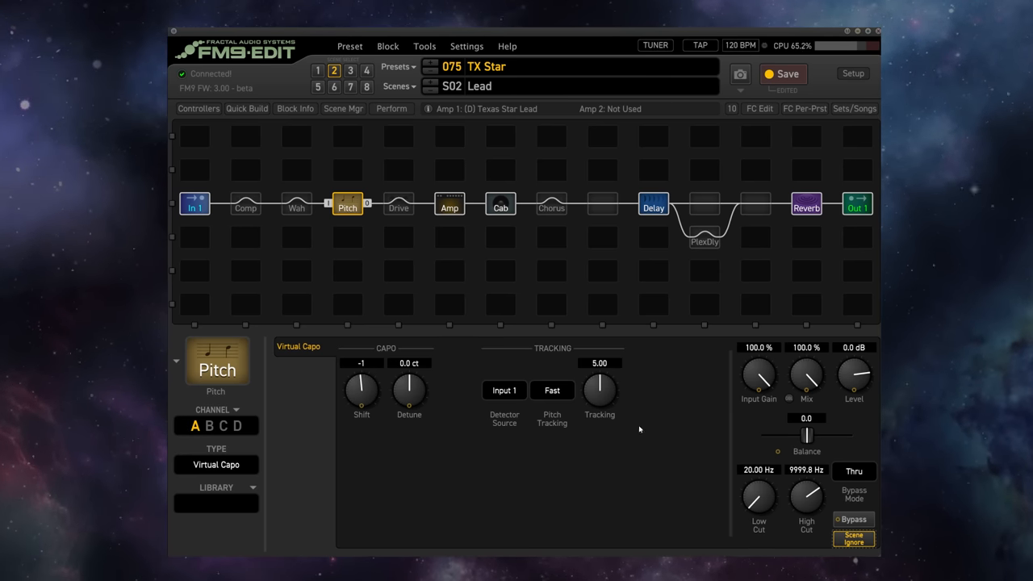
mouse_move(527, 494)
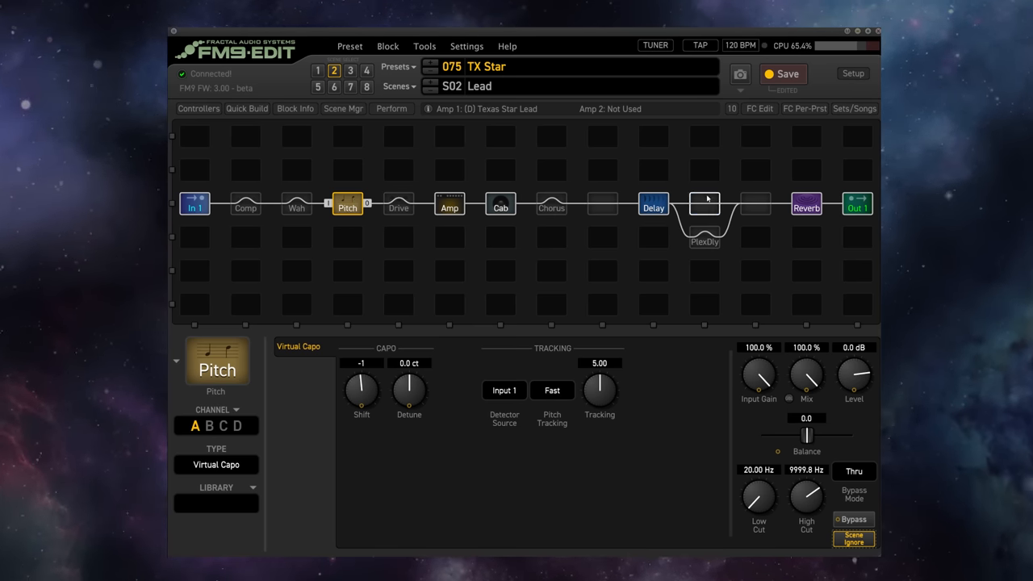
Step: Show the foot controller layout editor on layout 5 LIVE
left_click(759, 108)
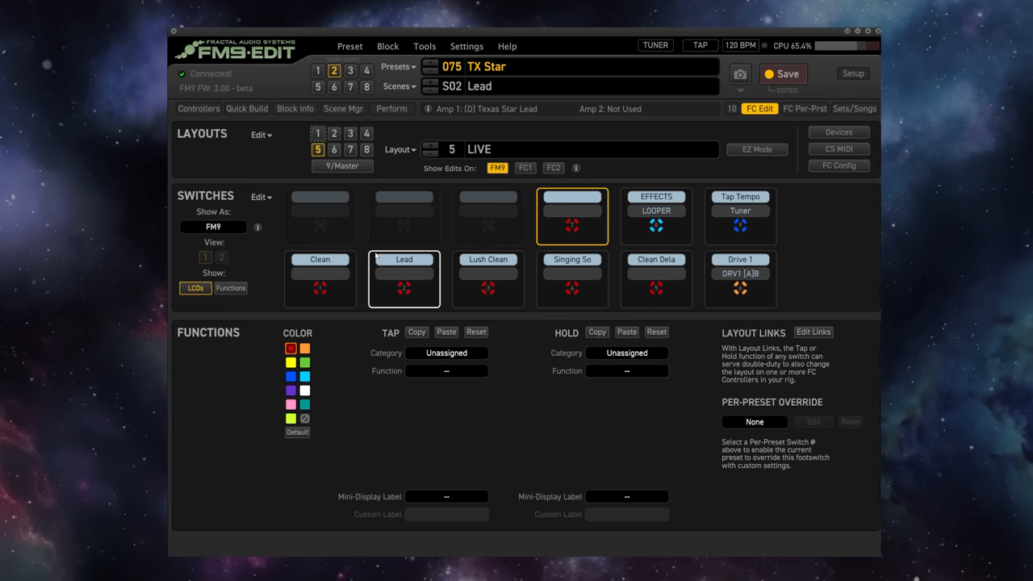
Step: Assign the empty switch's tap action to Effect > Bypass on Pitch 1
left_click(572, 217)
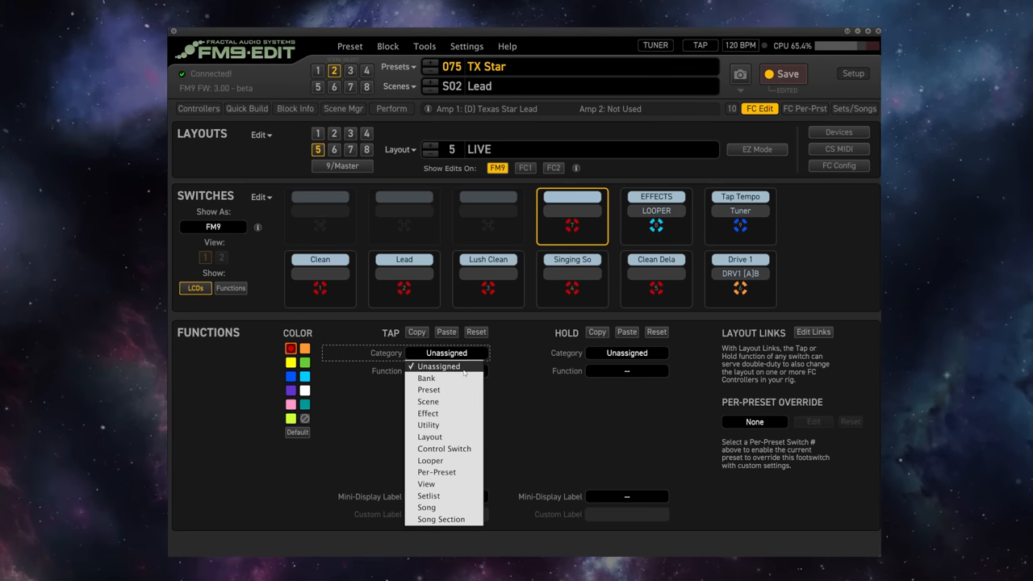
left_click(427, 413)
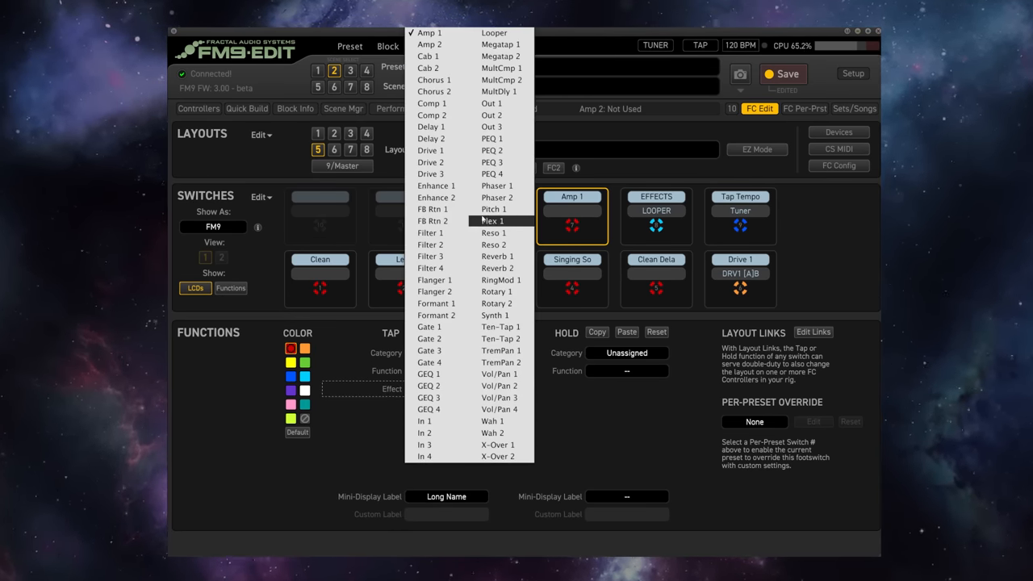
left_click(493, 219)
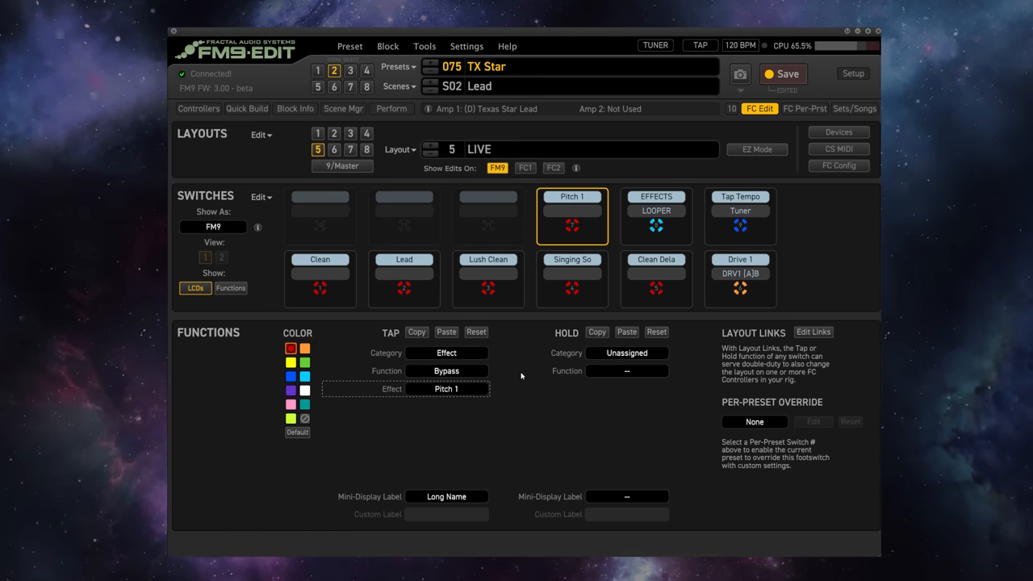
mouse_move(611, 359)
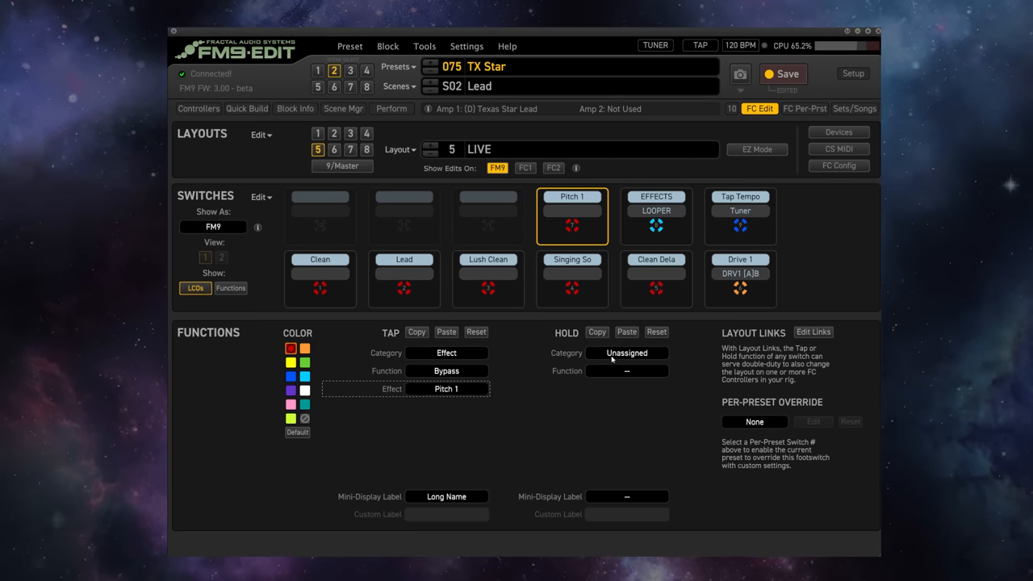
Step: Assign its hold action to Effect > Chan Inc/Dec on Pitch 1 and adjust the channel range
left_click(627, 352)
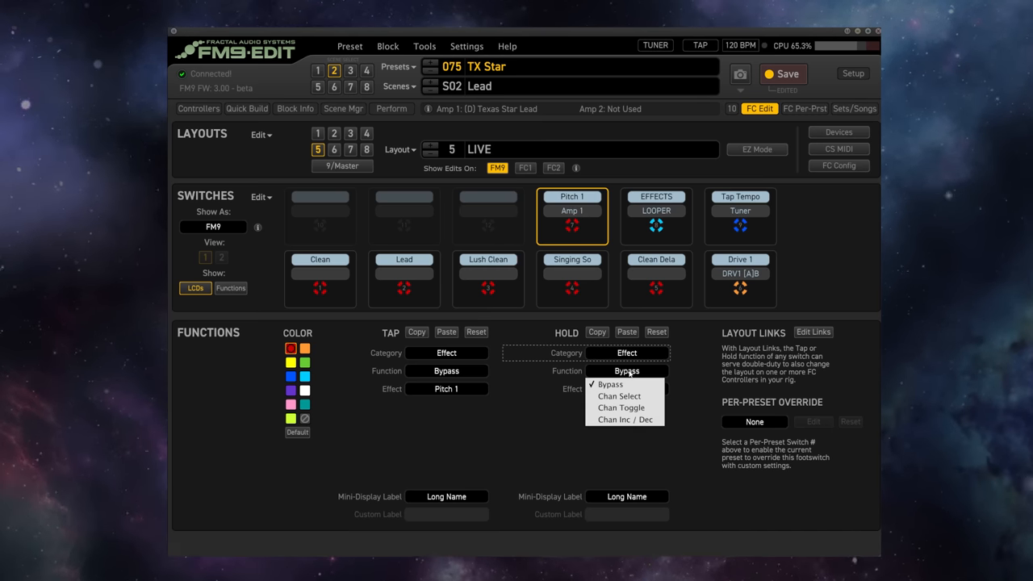
mouse_move(625, 420)
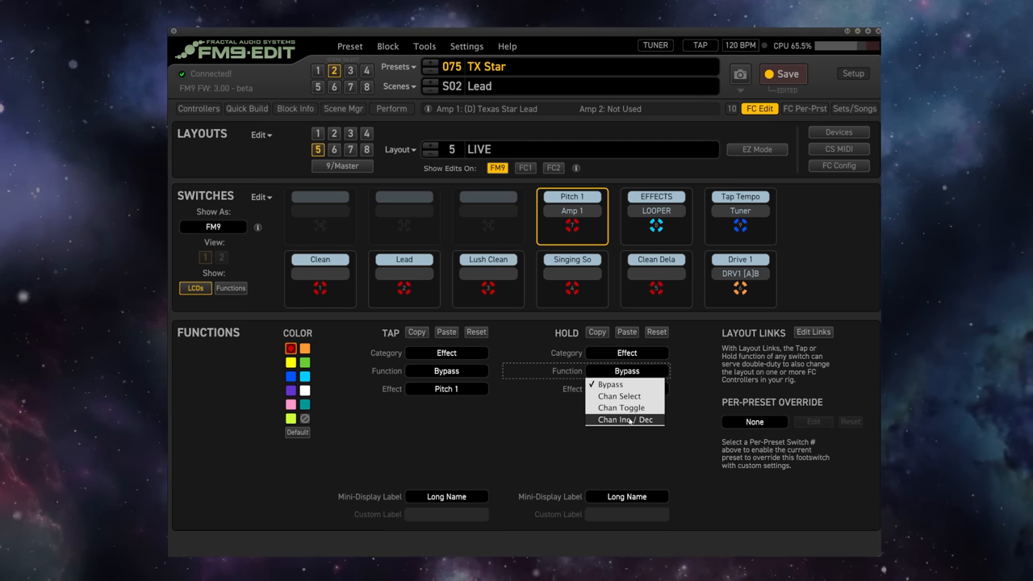
left_click(623, 420)
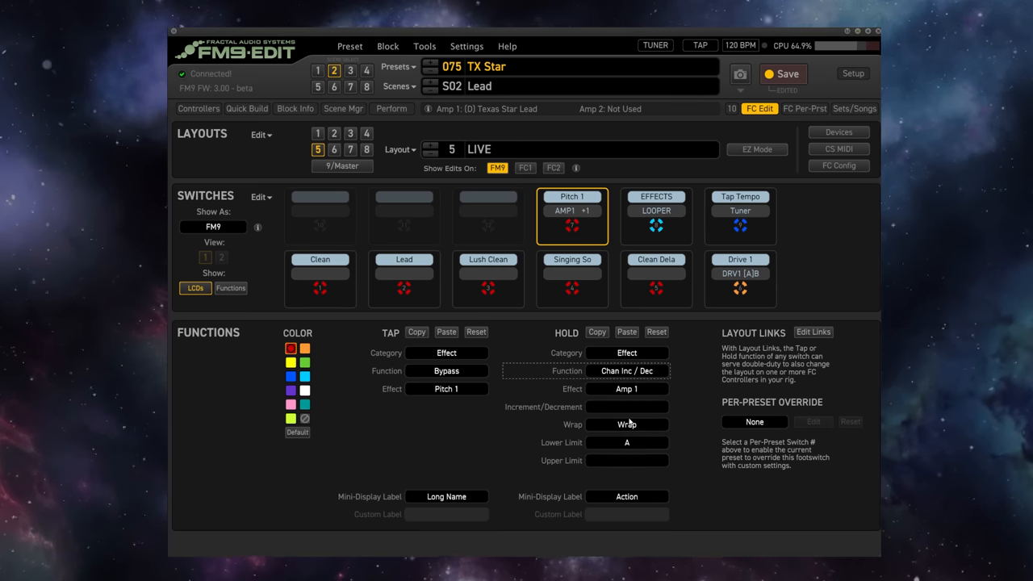
left_click(627, 388)
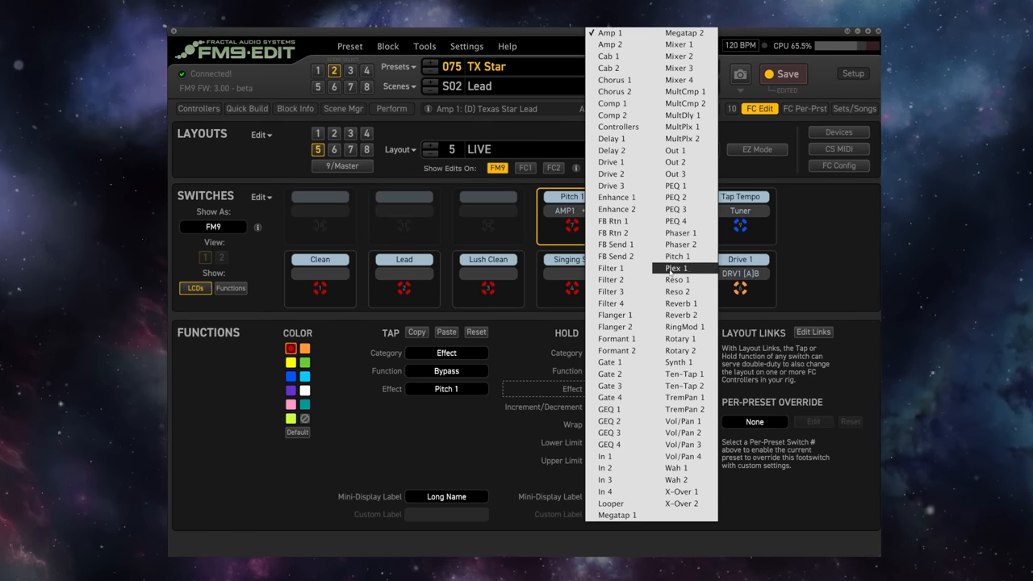
left_click(677, 268)
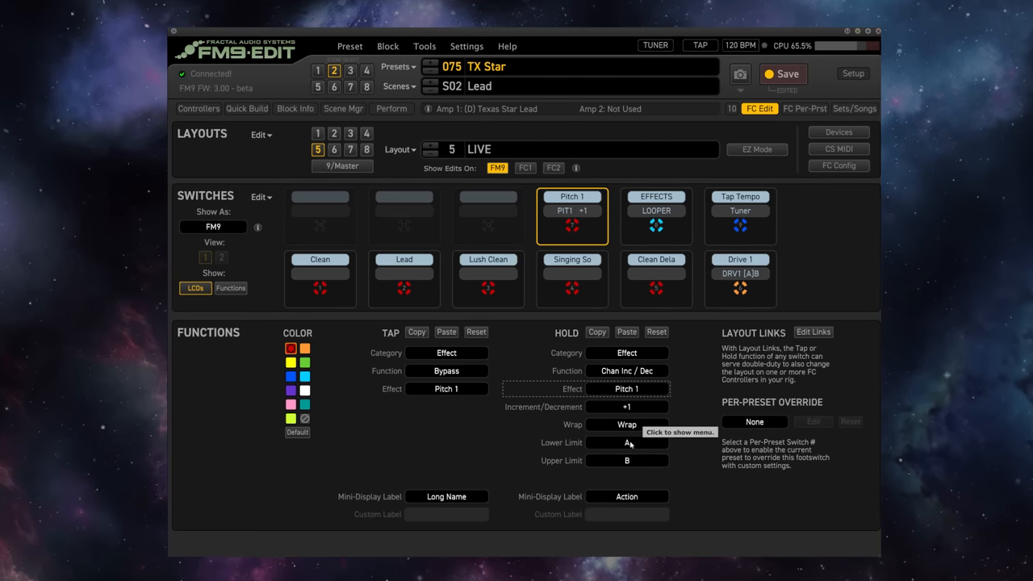
left_click(626, 460)
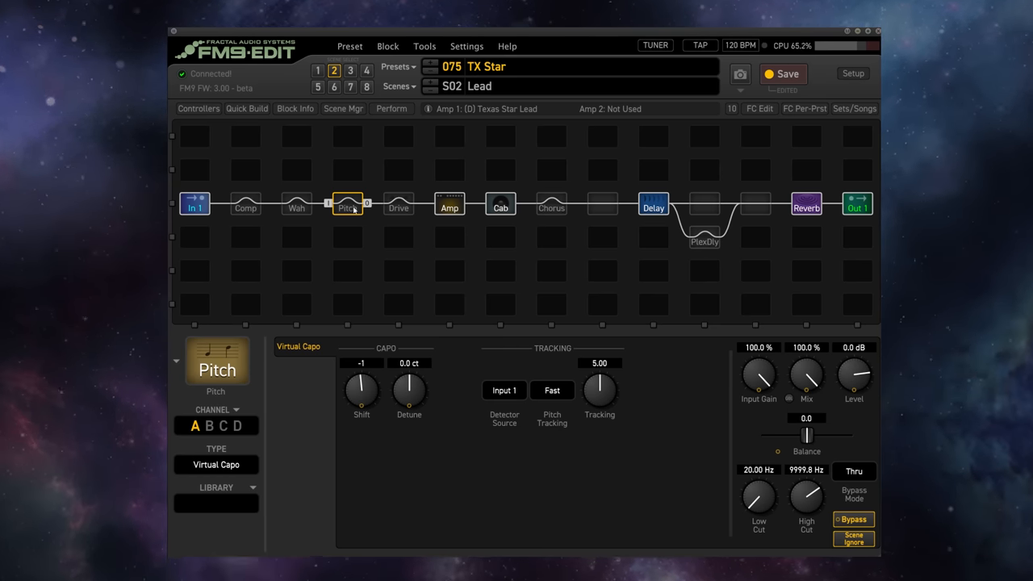
Step: Return to the footswitch editor to review the Pitch 1 switch with hold upper limit D
left_click(759, 108)
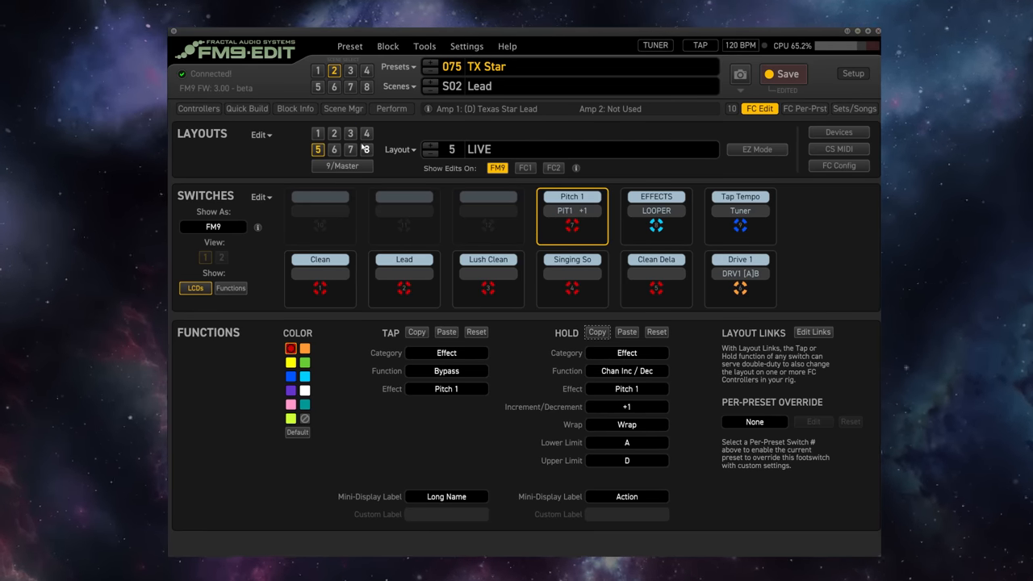
Step: Paste the Pitch 1 Chan Inc/Dec tap function onto the EFFECTS layout's Phaser 1 switch
left_click(366, 132)
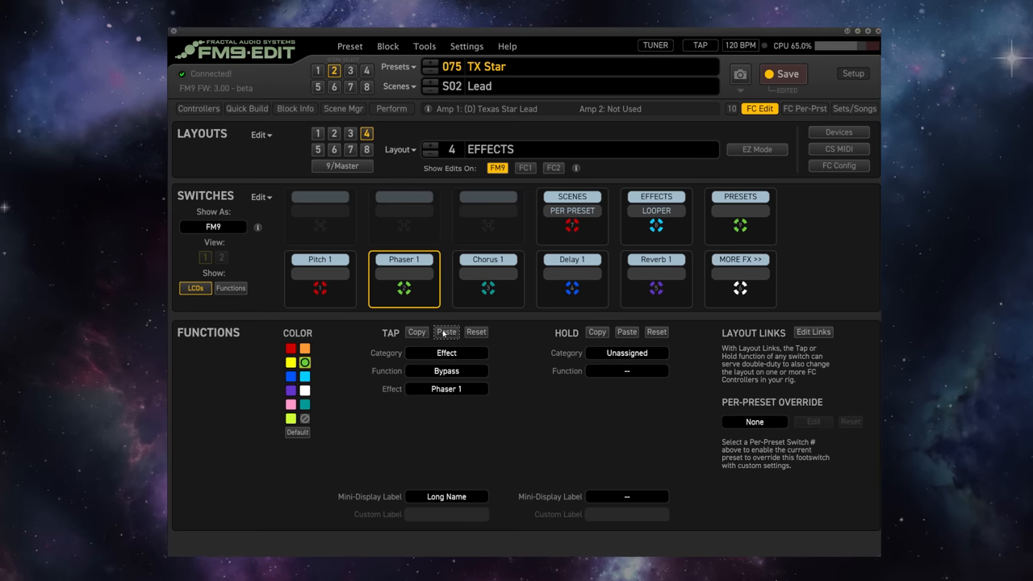
left_click(320, 274)
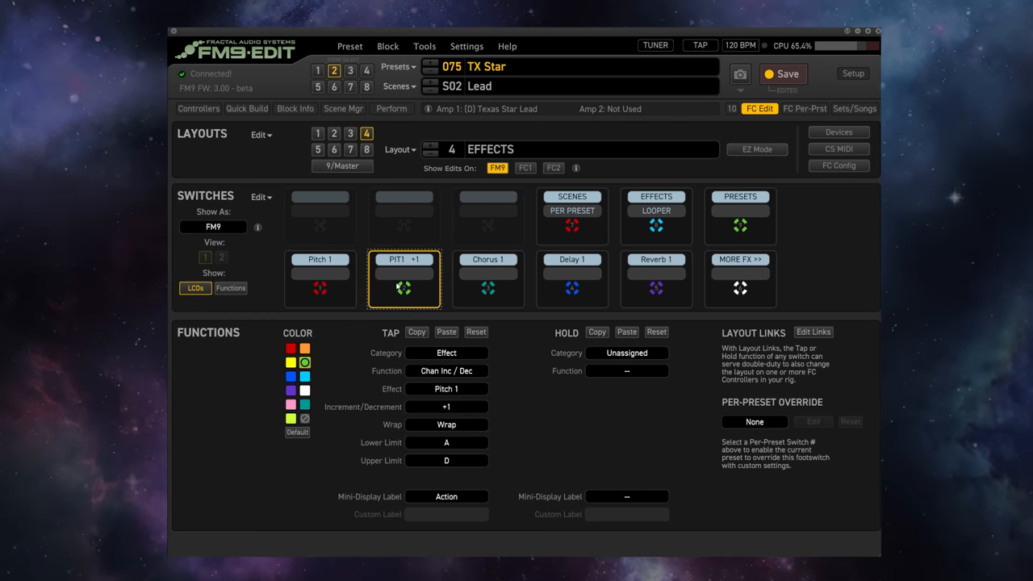
mouse_move(318, 152)
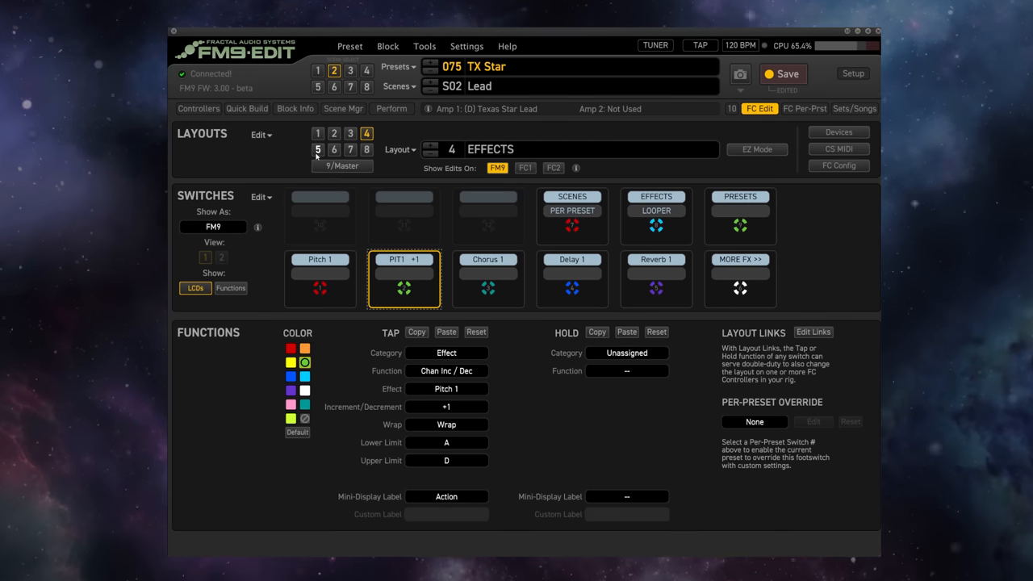
Step: Go back to the signal chain with the Virtual Capo block's settings showing
left_click(316, 149)
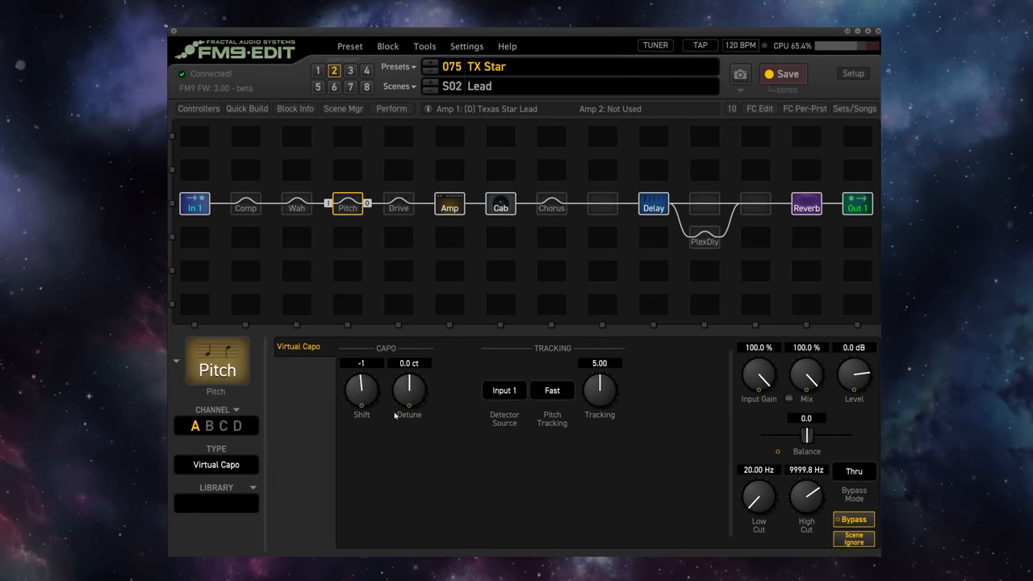
mouse_move(375, 379)
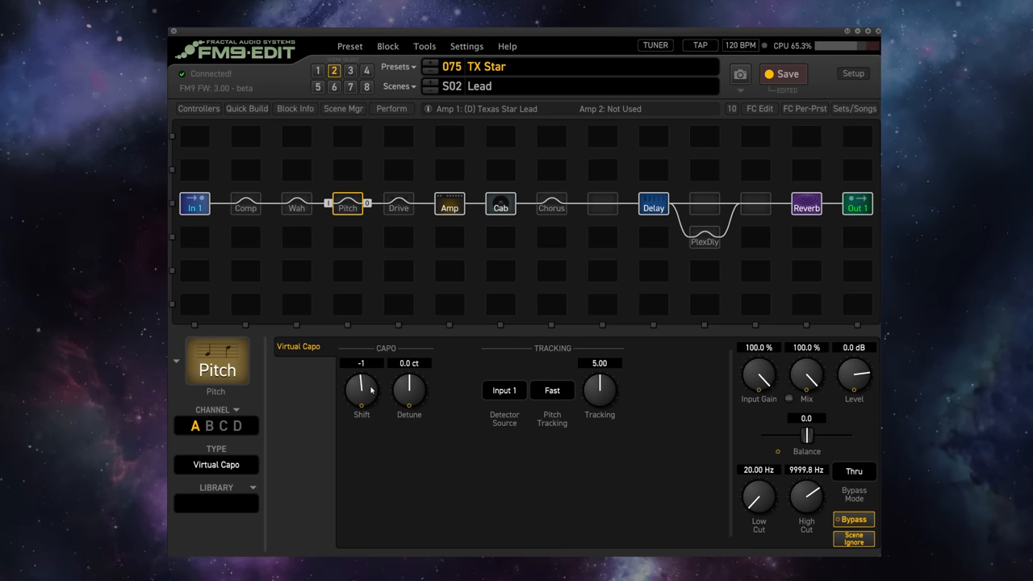
mouse_move(375, 398)
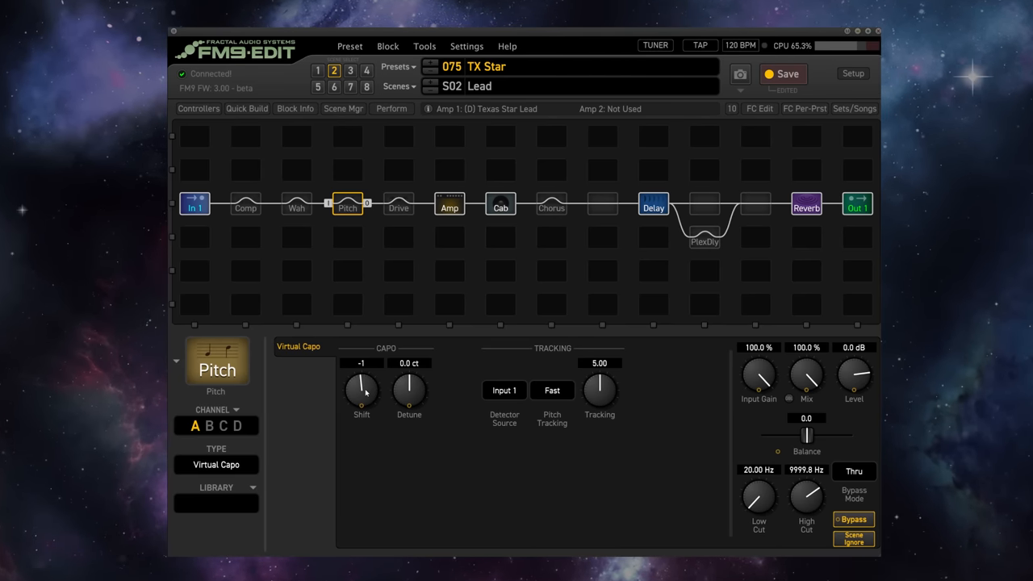
Step: Attach a Pedal 1 modifier to the Virtual Capo Shift, sweeping -4 to 0, and close the editor
left_click(362, 386)
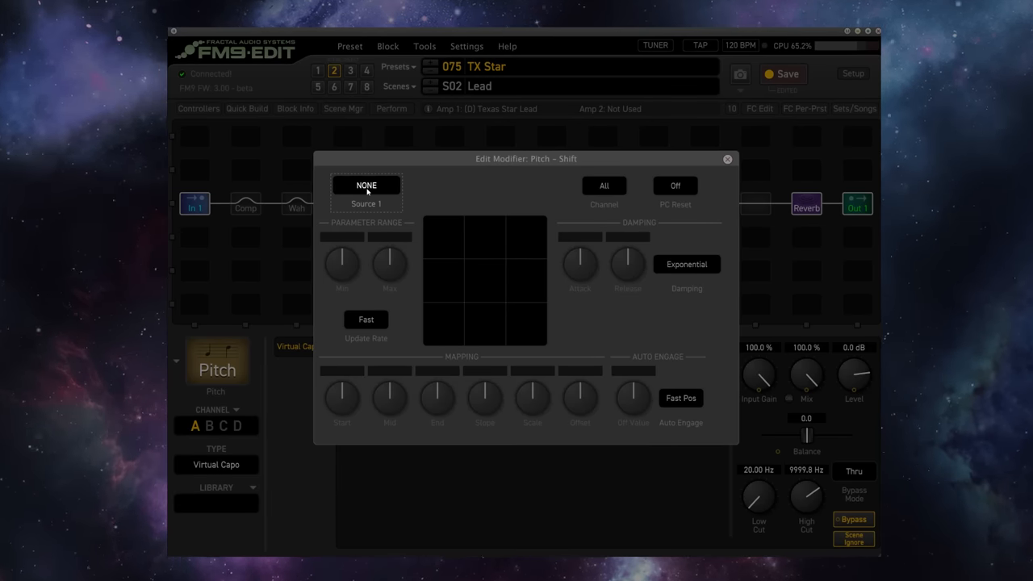
left_click(365, 184)
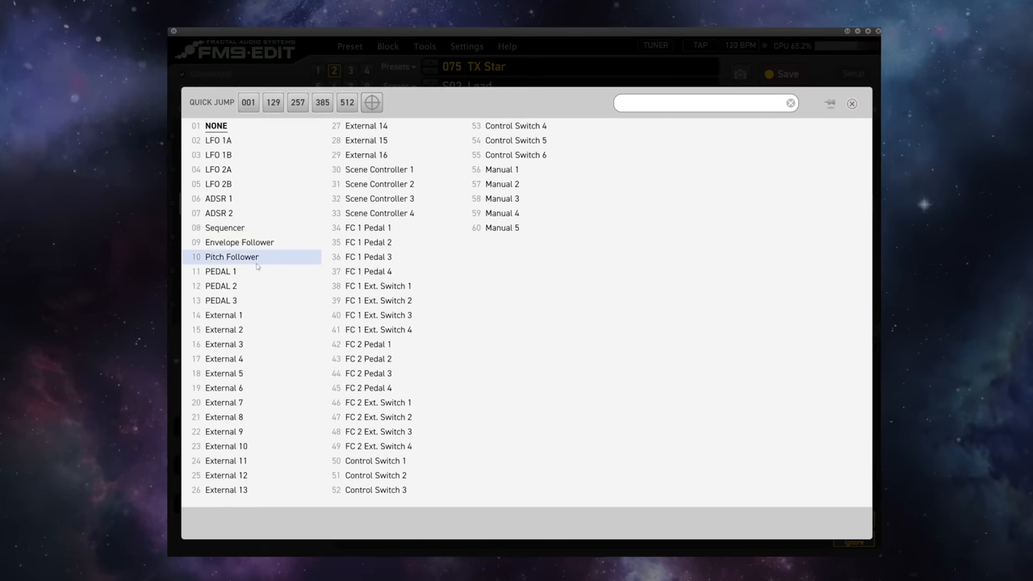
left_click(219, 271)
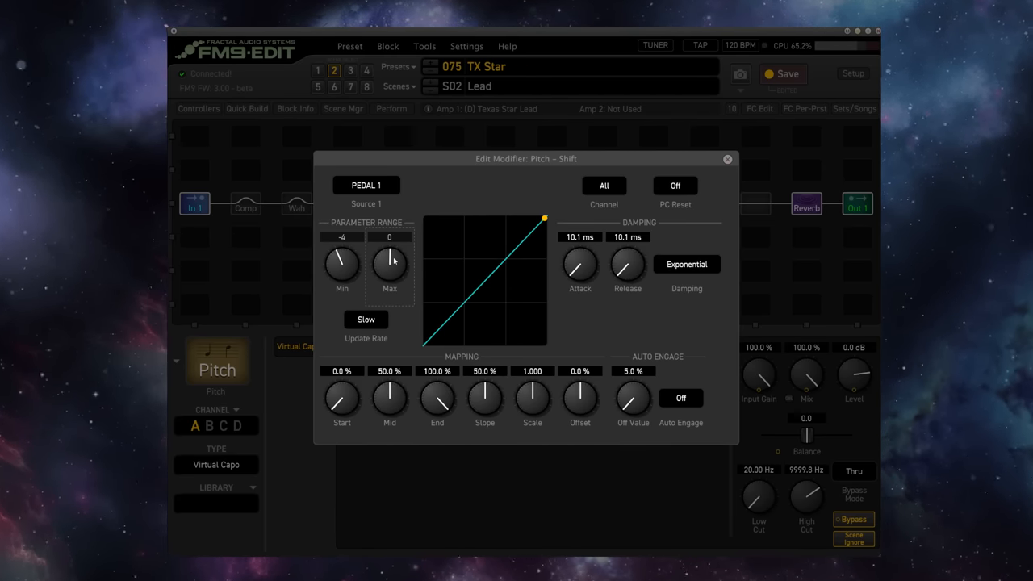
mouse_move(378, 250)
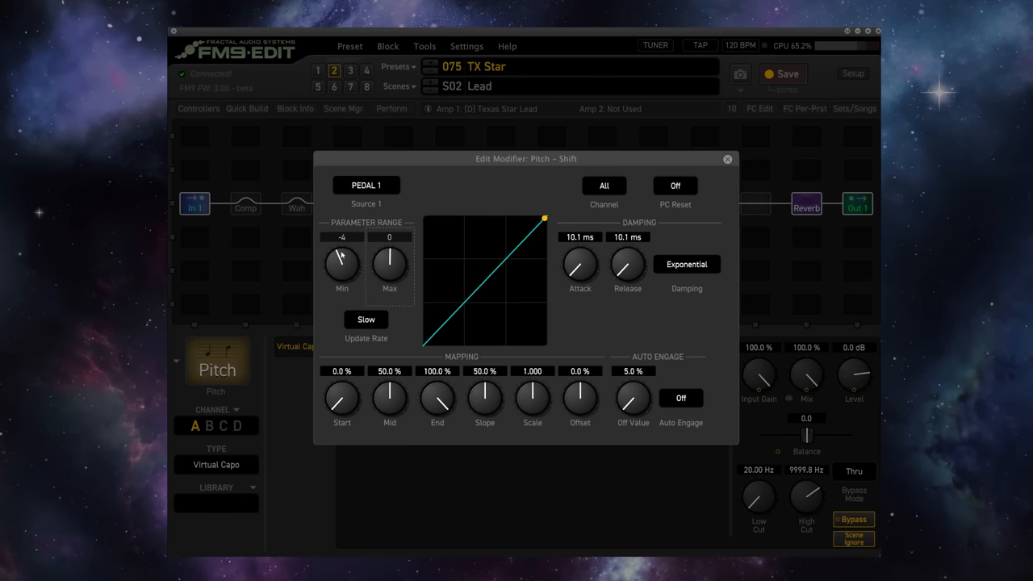
mouse_move(365, 284)
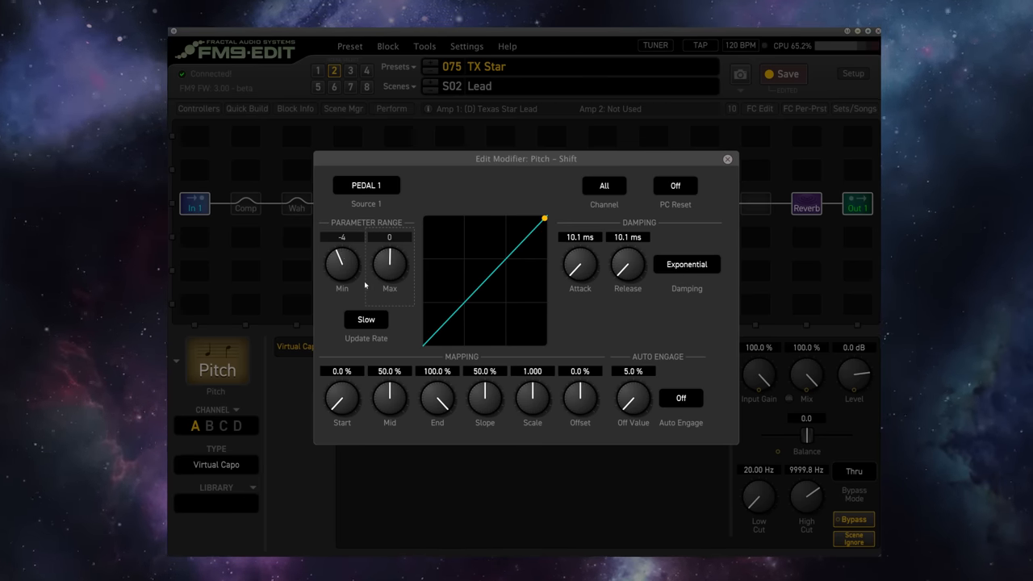
mouse_move(705, 255)
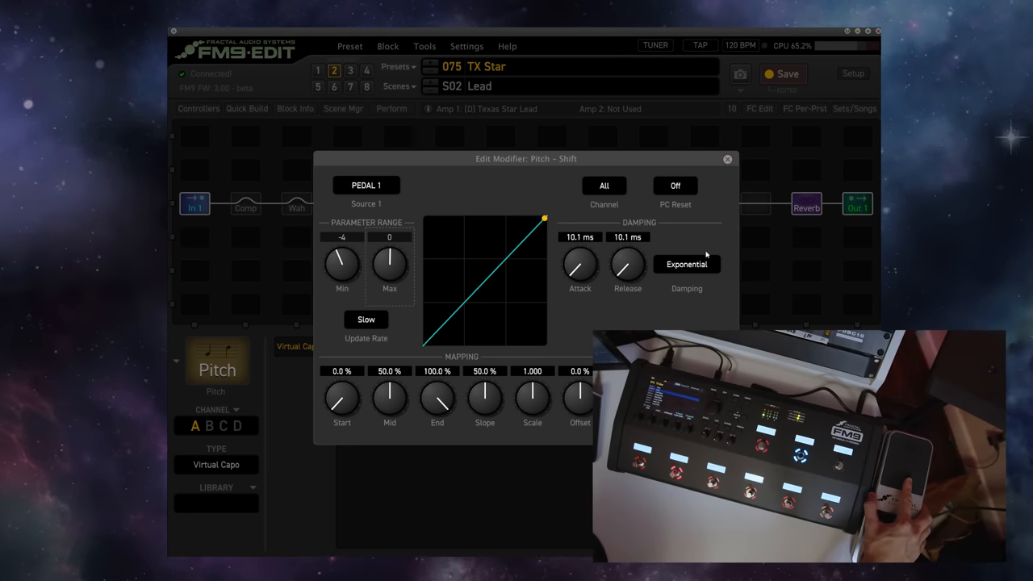
left_click(726, 159)
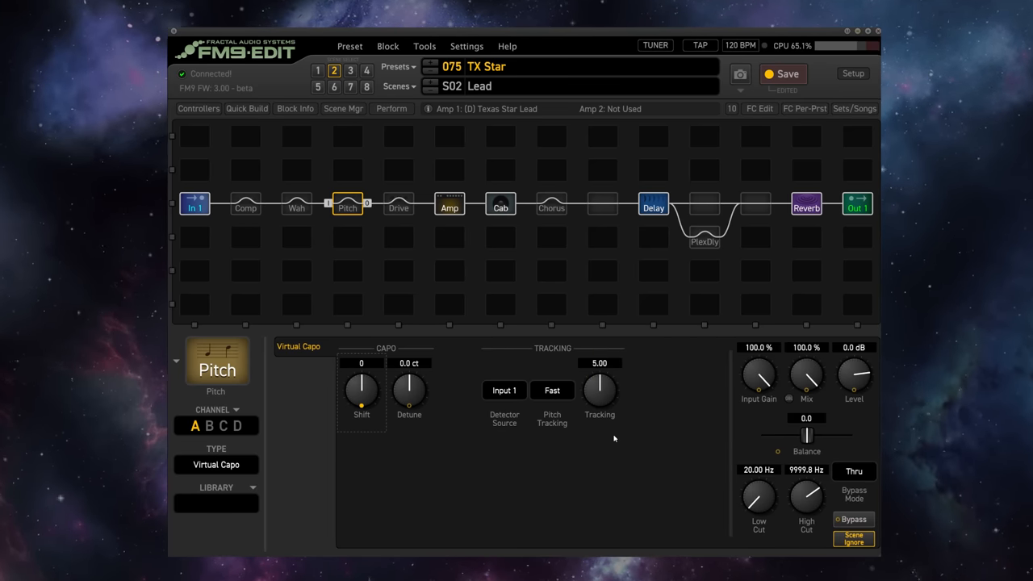
Step: Attach a Pedal 1 modifier to the Pitch block's Bypass with Mid mapping at 0%
left_click(347, 203)
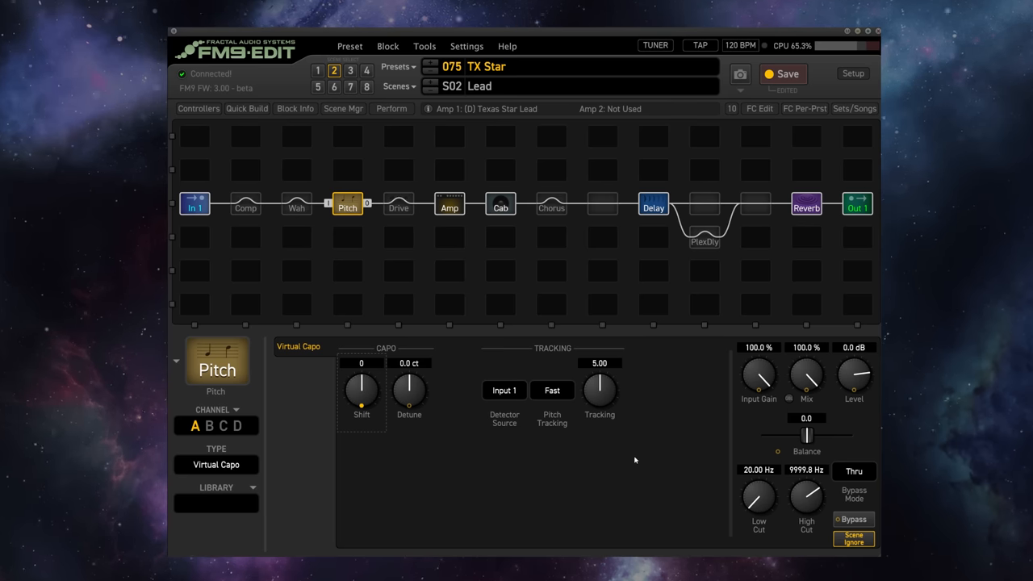
mouse_move(741, 513)
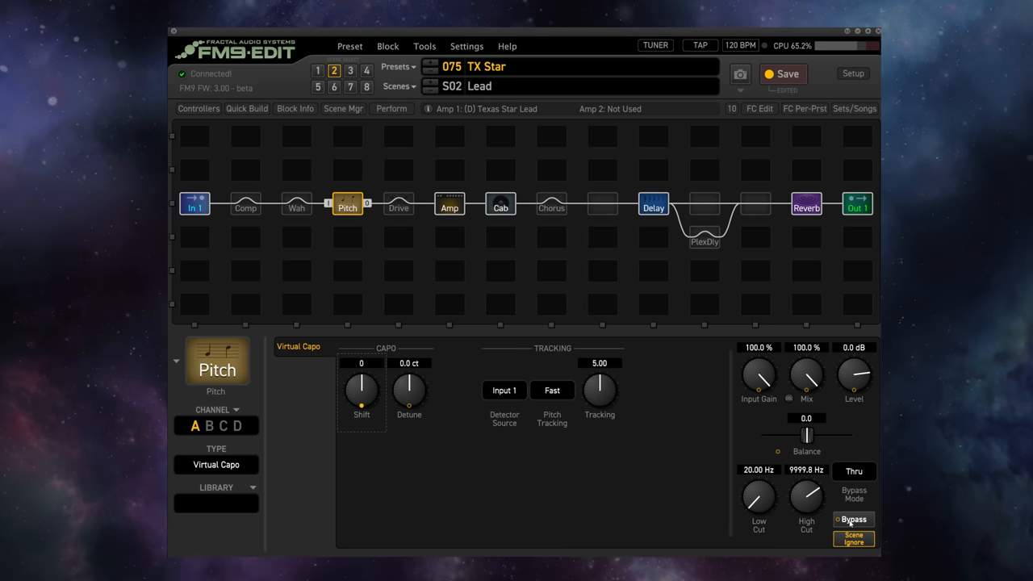
left_click(852, 520)
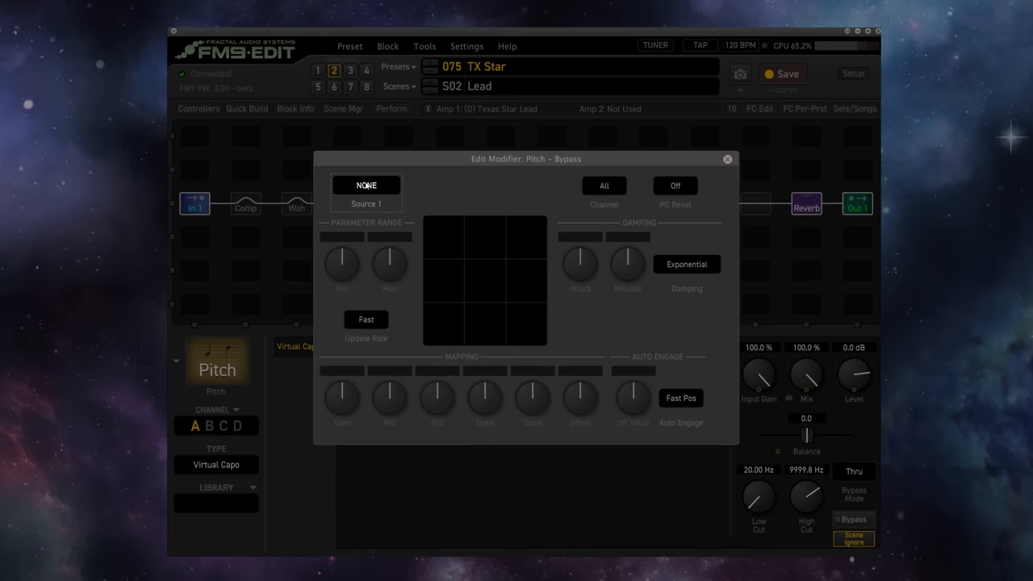
left_click(365, 184)
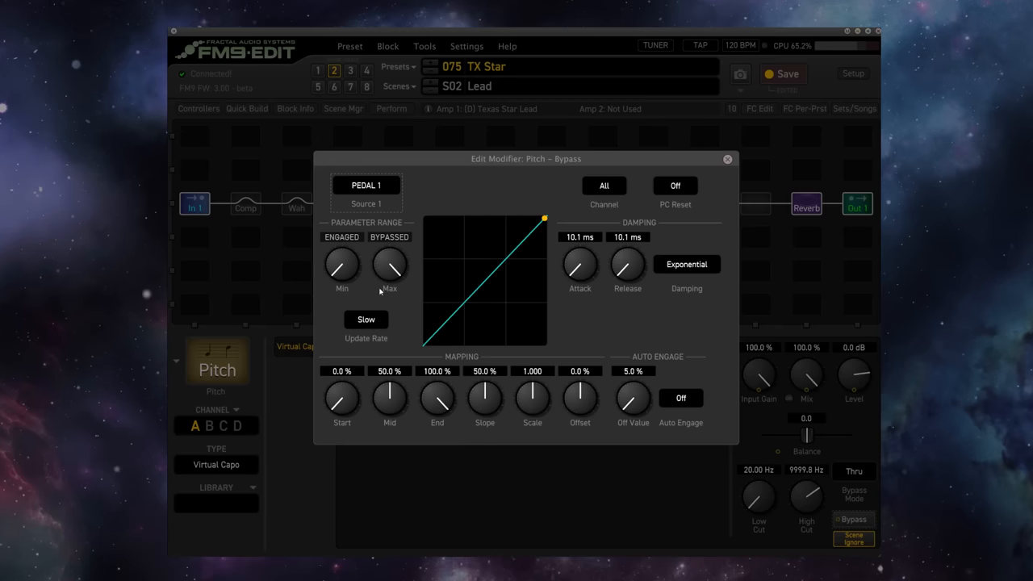
mouse_move(387, 400)
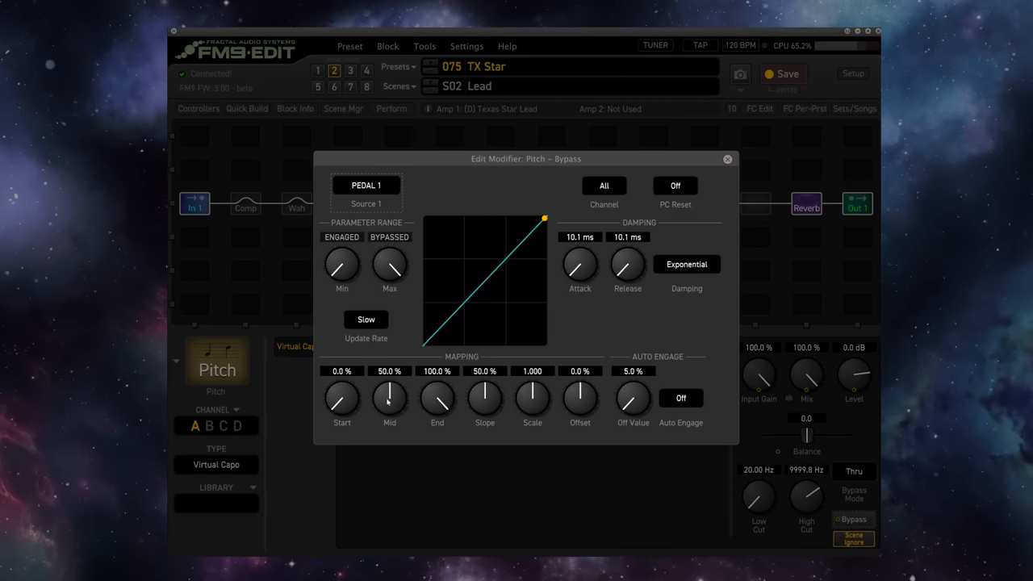
left_click_drag(389, 396, 389, 436)
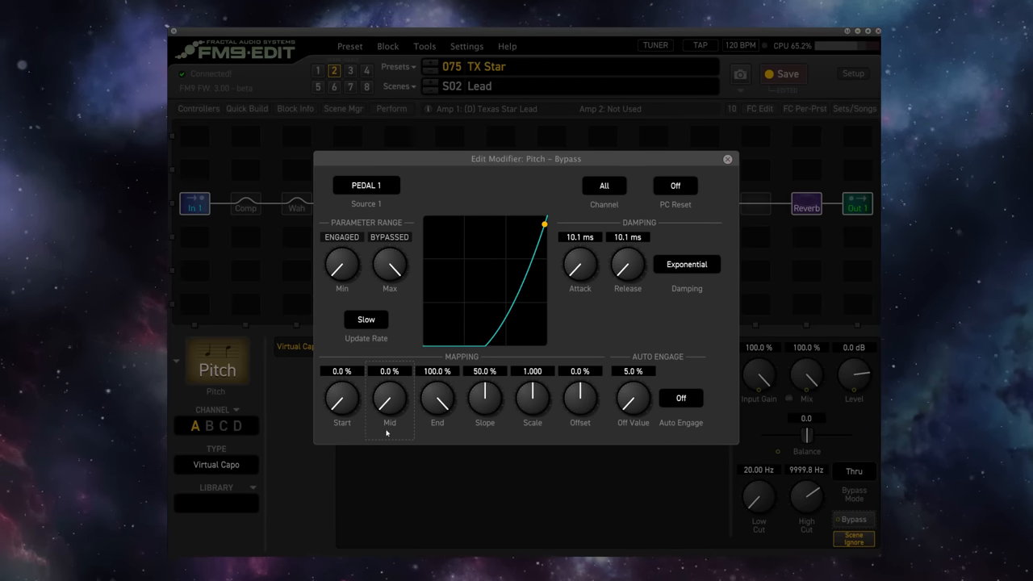
left_click(726, 159)
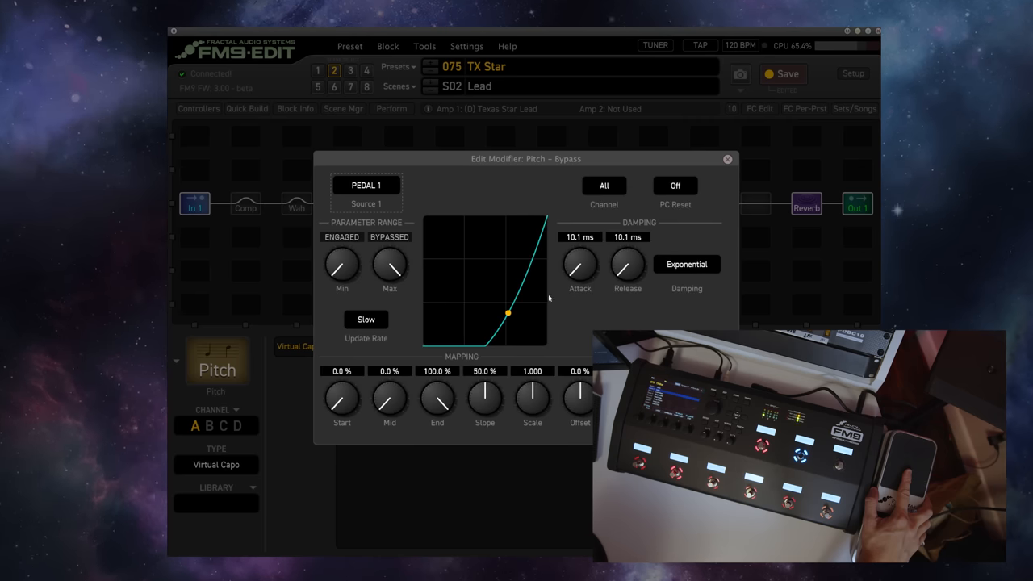
mouse_move(390, 279)
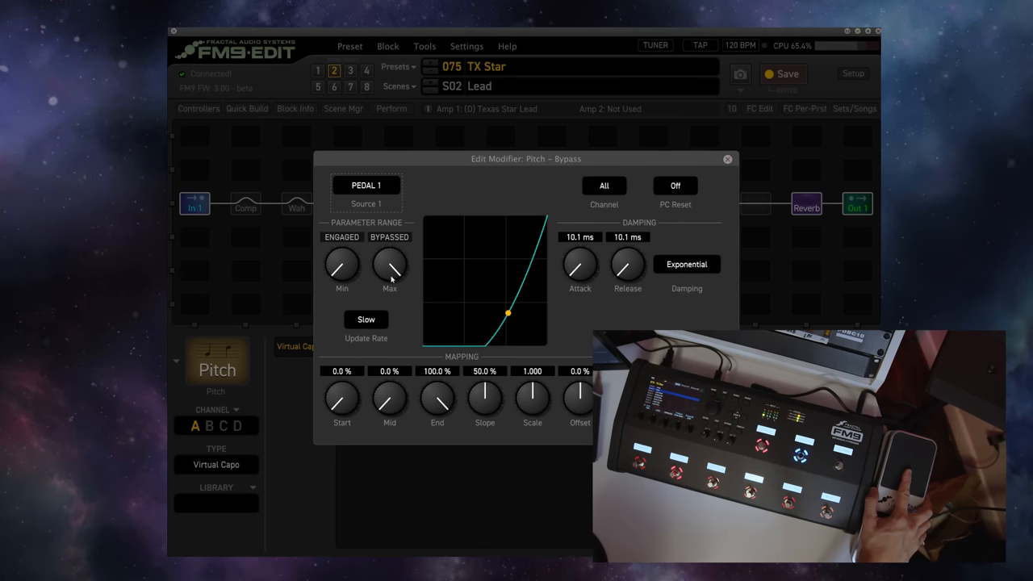
mouse_move(327, 229)
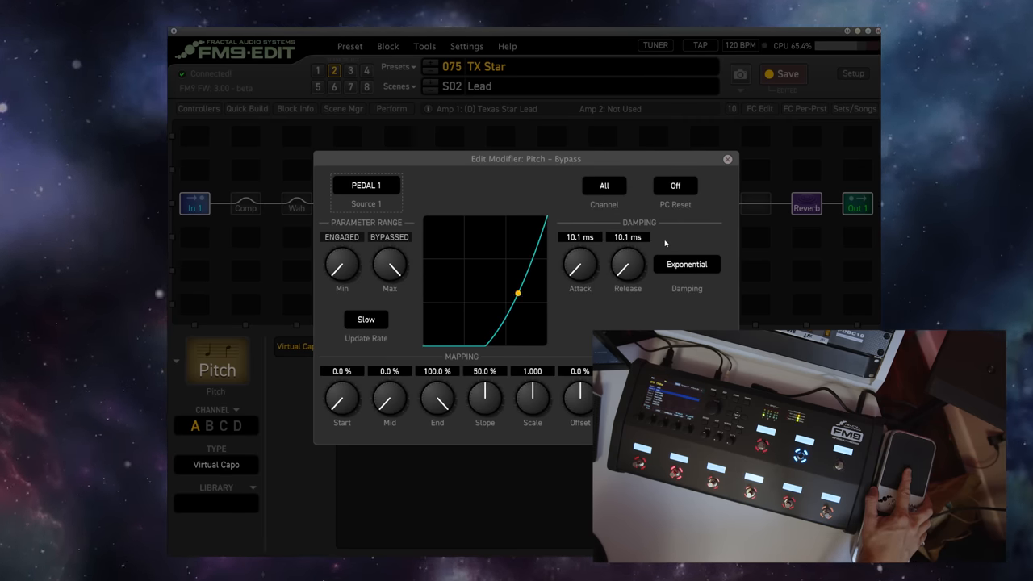
Step: Reshape the bypass modifier's response curve and close the modifier editor
left_click_drag(516, 294, 546, 223)
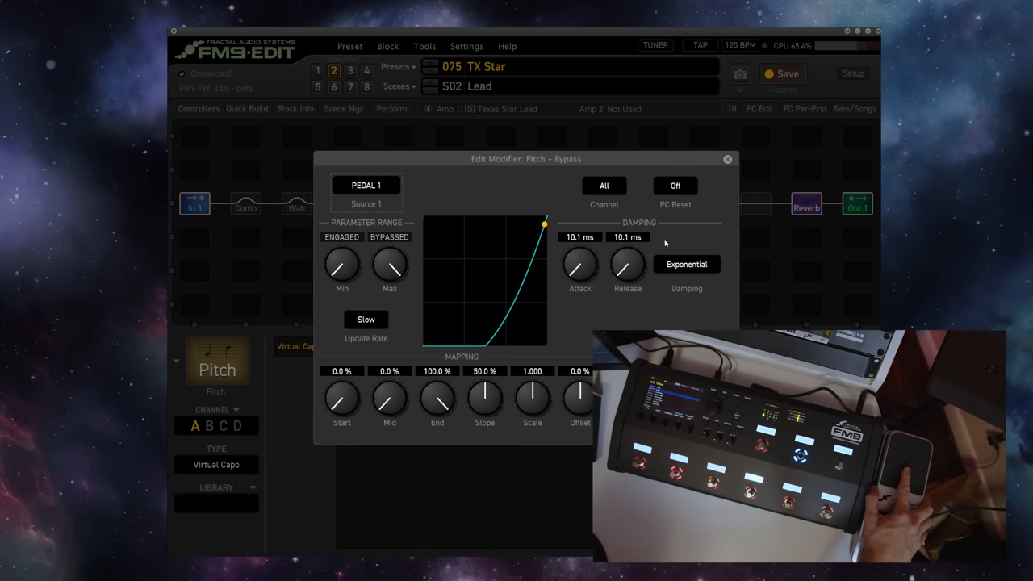
left_click_drag(546, 222, 523, 281)
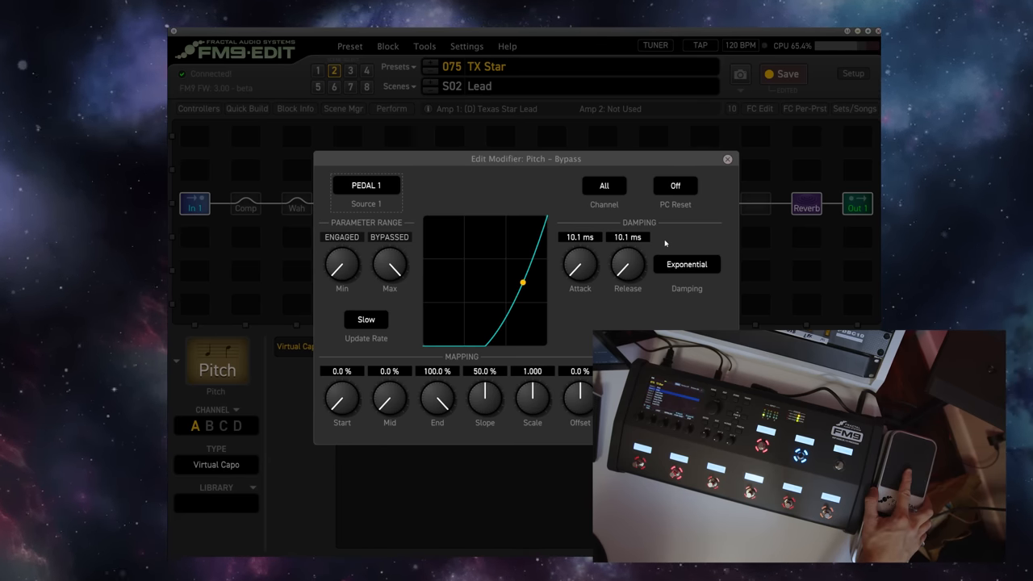
left_click(727, 158)
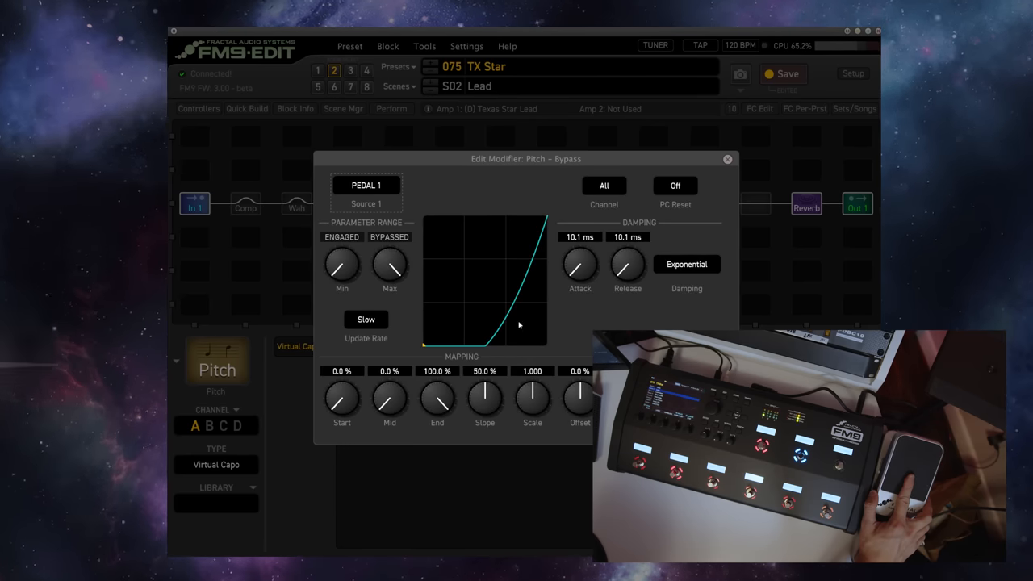
left_click(726, 160)
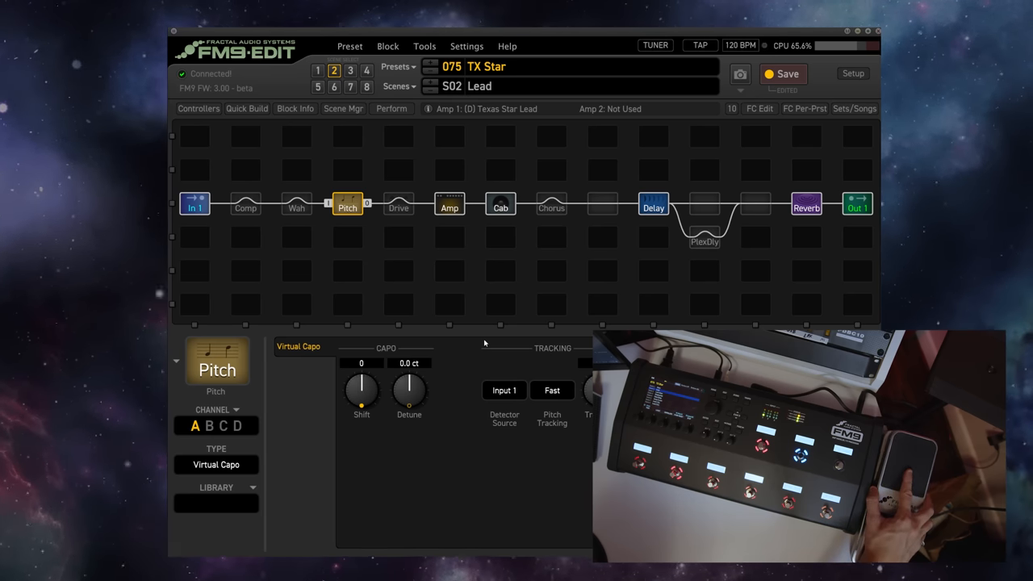
left_click(347, 203)
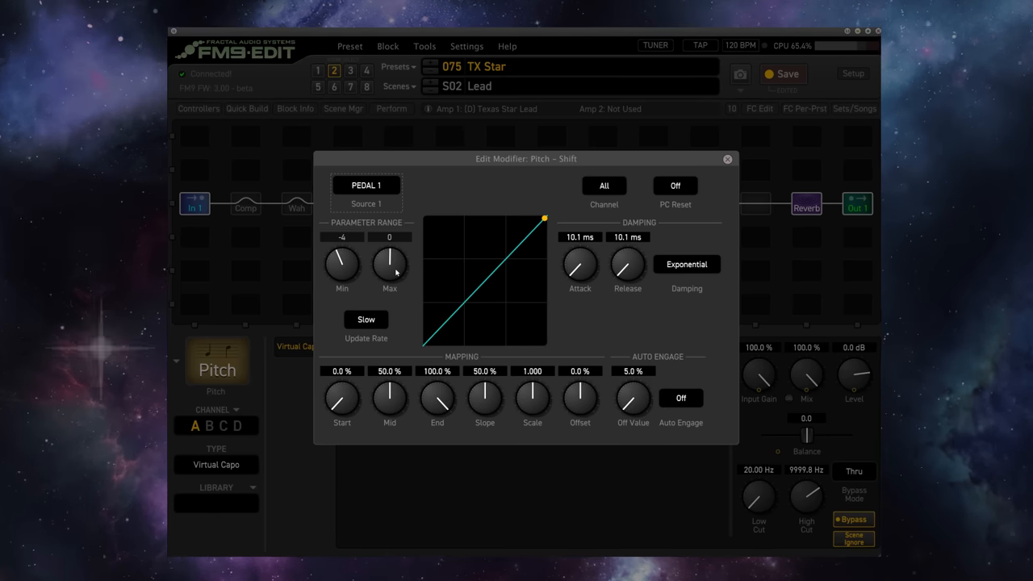
left_click_drag(391, 267, 391, 250)
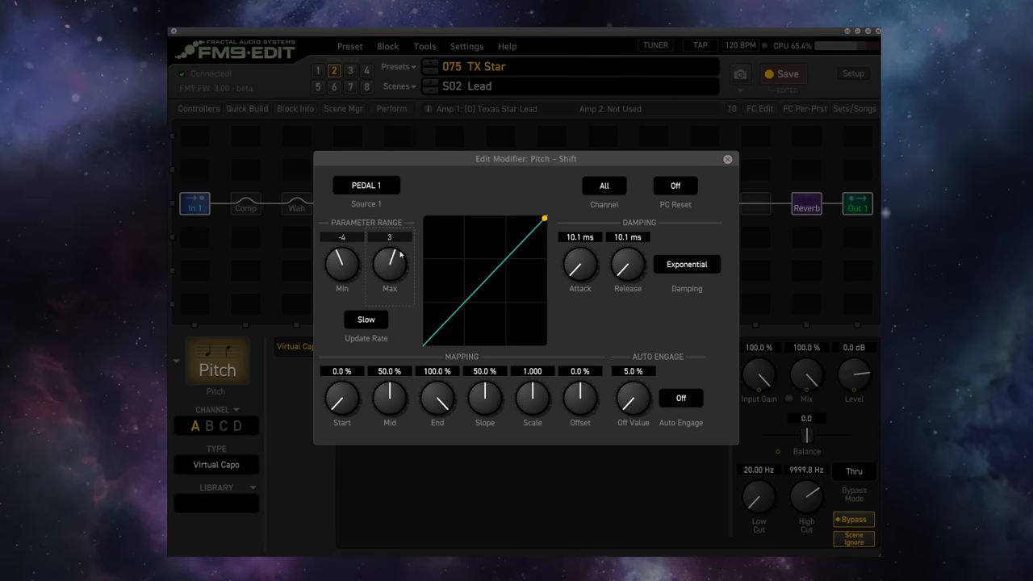
left_click_drag(391, 265, 390, 278)
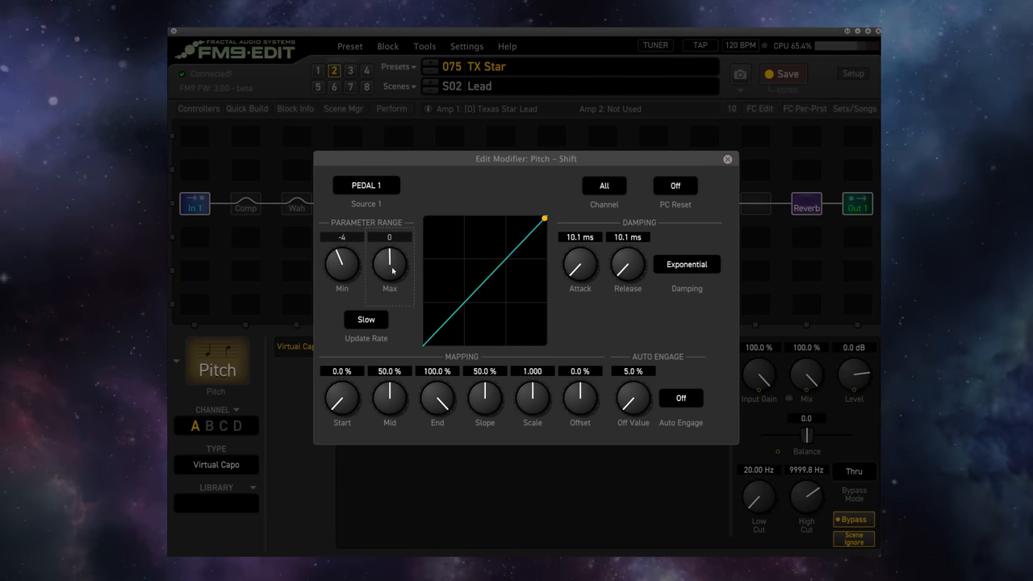
left_click(726, 159)
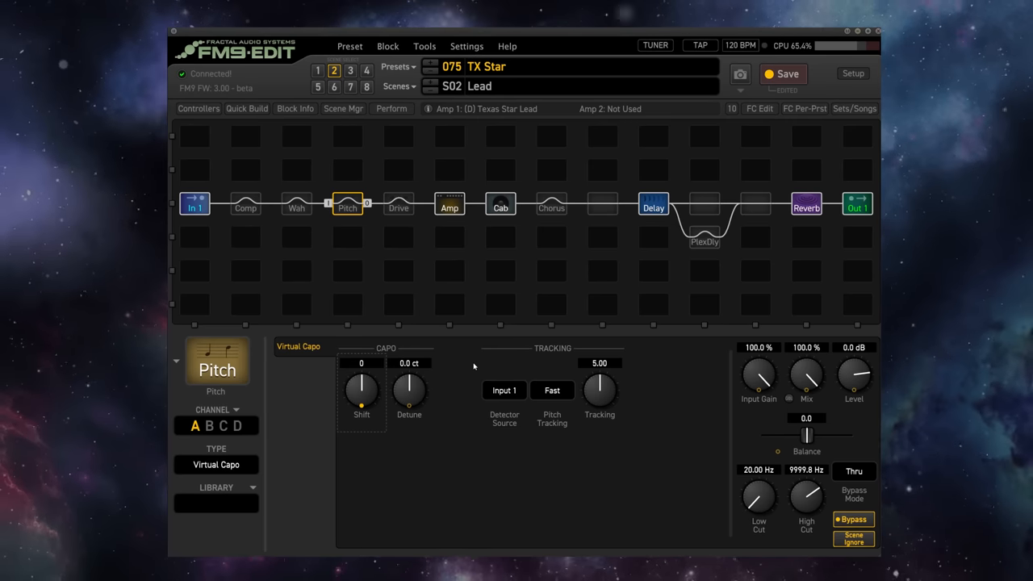